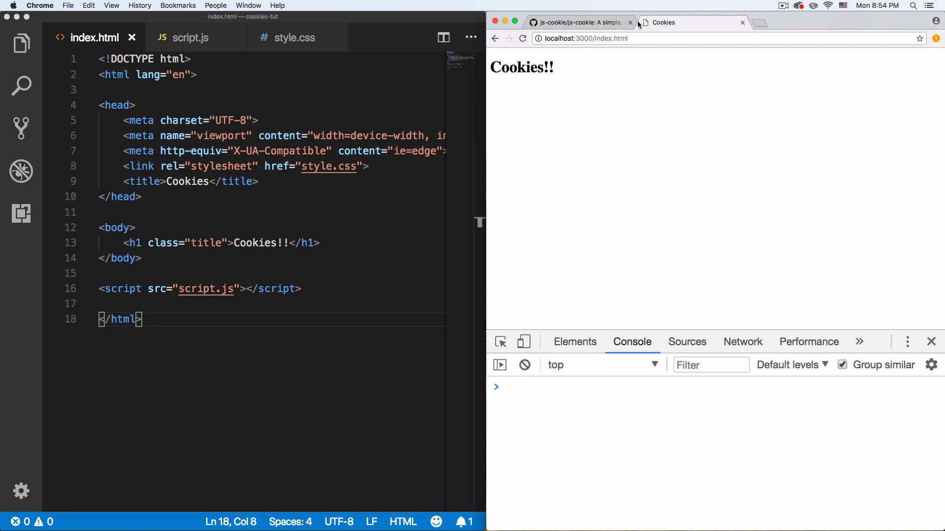
- Switch to the js-cookie GitHub tab and scroll its README to the jsDelivr CDN snippet
{"action": "left_click", "coordinate": [578, 22]}
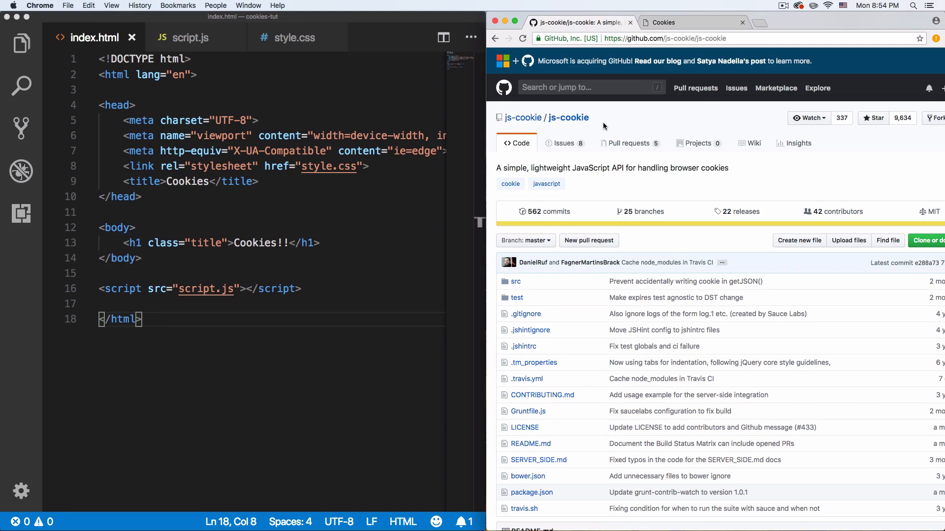
{"action": "scroll", "scroll_direction": "down", "scroll_amount": 3}
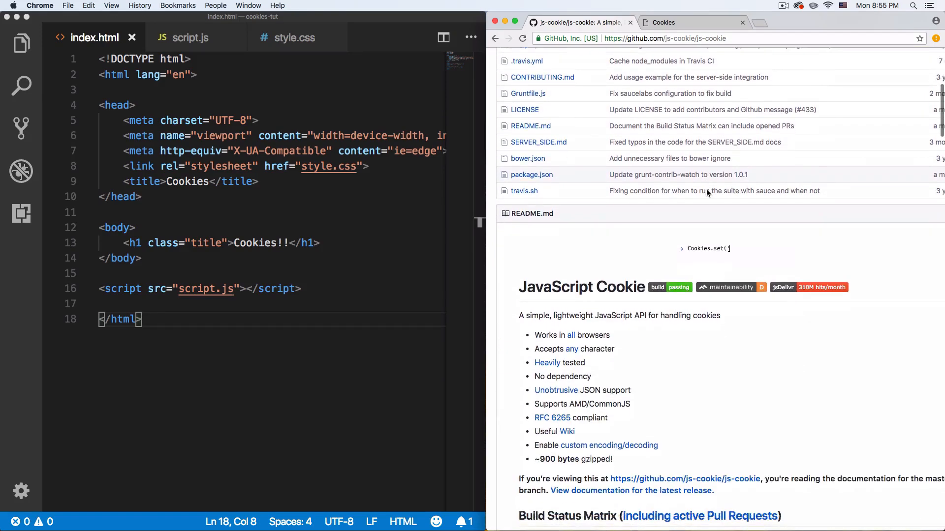
{"action": "scroll", "scroll_direction": "down", "scroll_amount": 3}
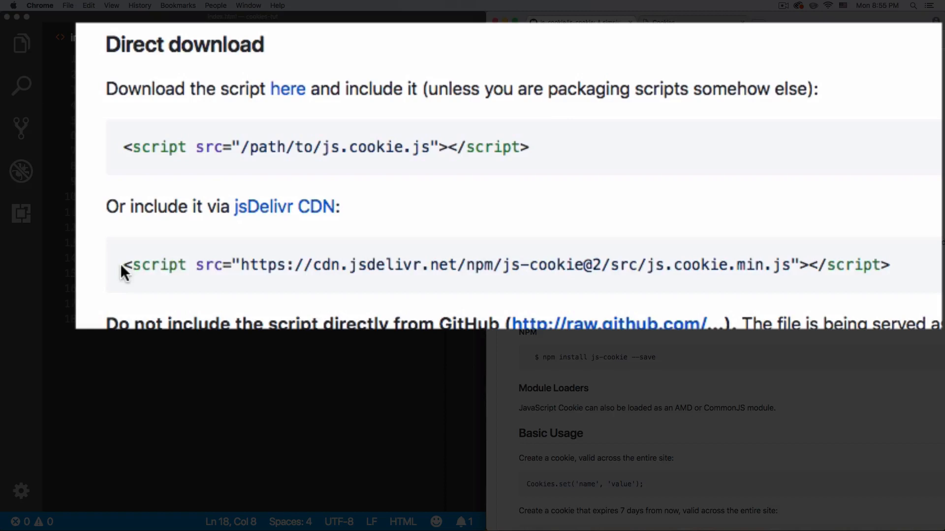
{"action": "mouse_move", "coordinate": [410, 147]}
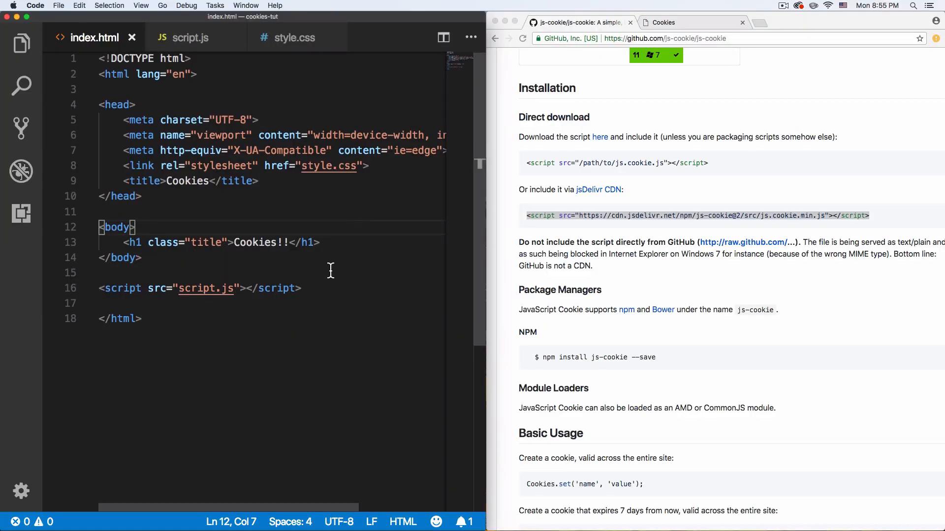
{"action": "mouse_move", "coordinate": [213, 249]}
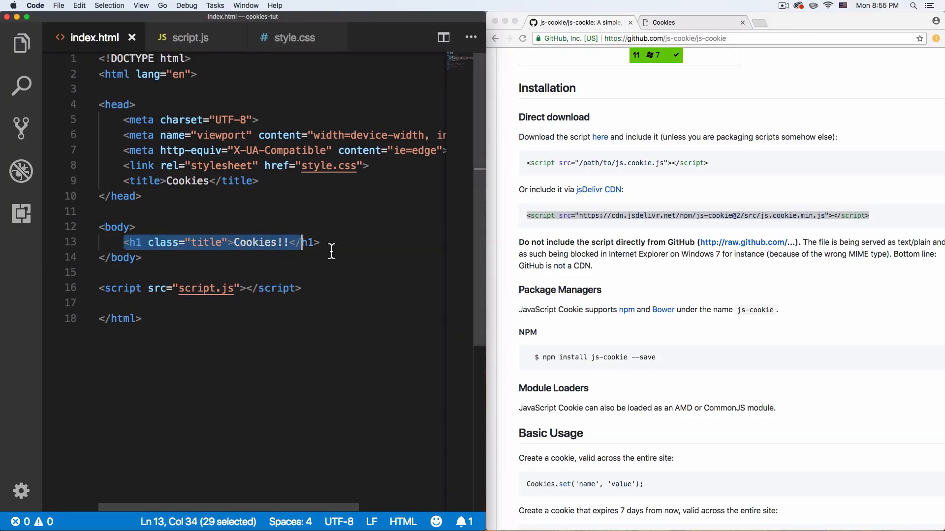
{"action": "left_click", "coordinate": [291, 242]}
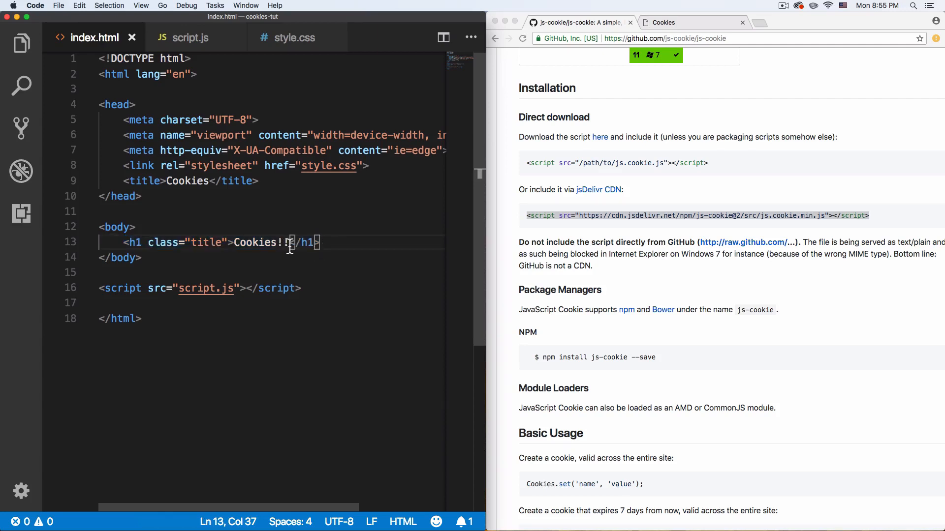
{"action": "double_click", "coordinate": [260, 242]}
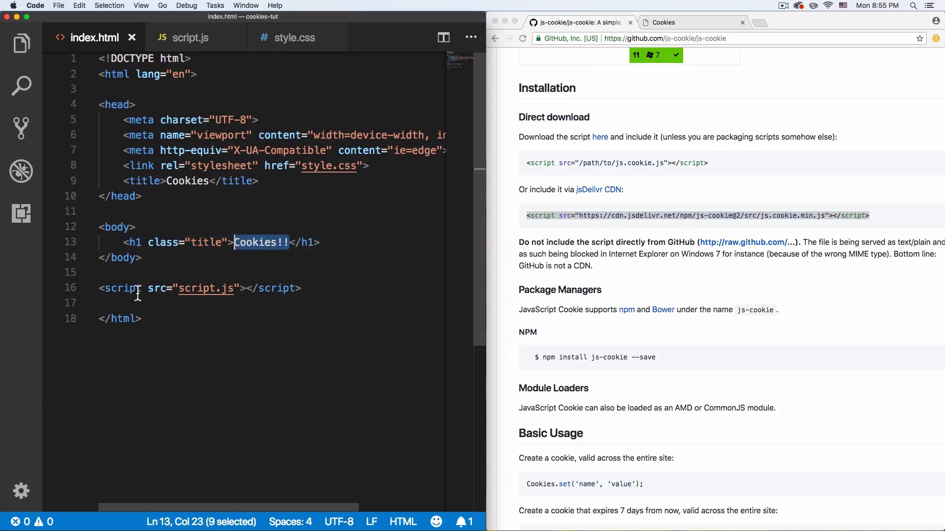
{"action": "left_click", "coordinate": [190, 38]}
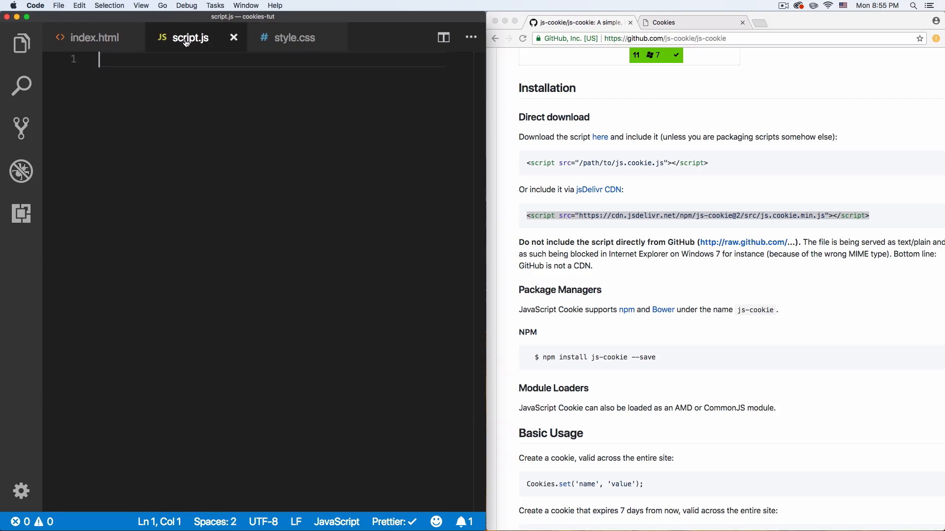
{"action": "left_click", "coordinate": [295, 37]}
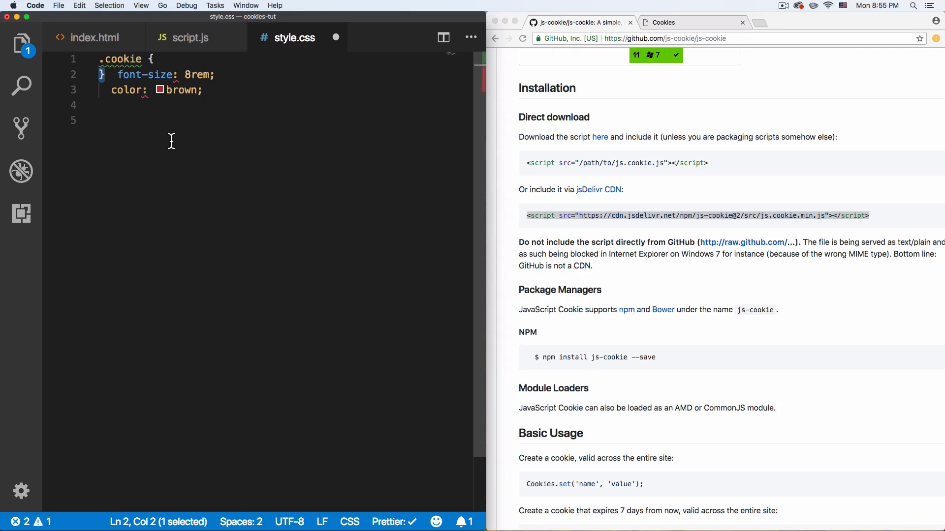
{"action": "left_click", "coordinate": [94, 37]}
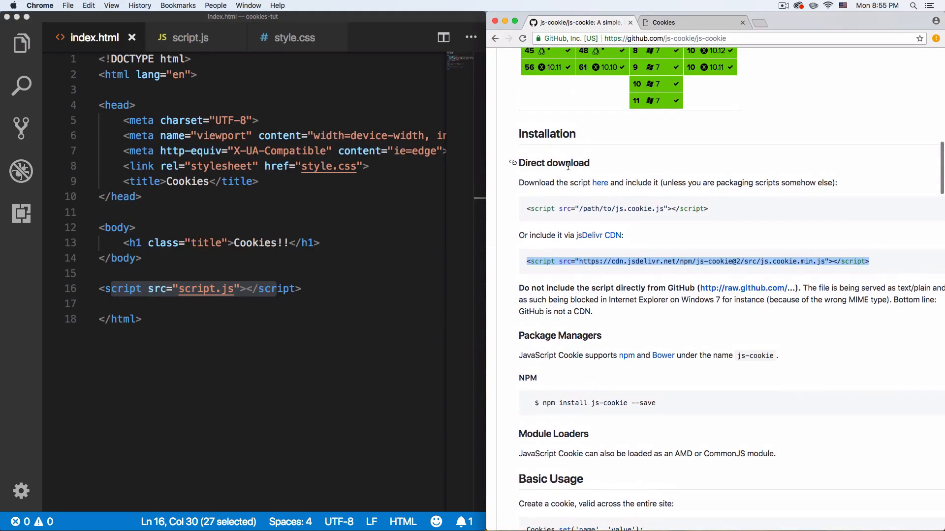
- Place the jsDelivr js-cookie script tag directly above script.js in index.html, removing the blank line
{"action": "scroll", "scroll_direction": "down", "scroll_amount": 3}
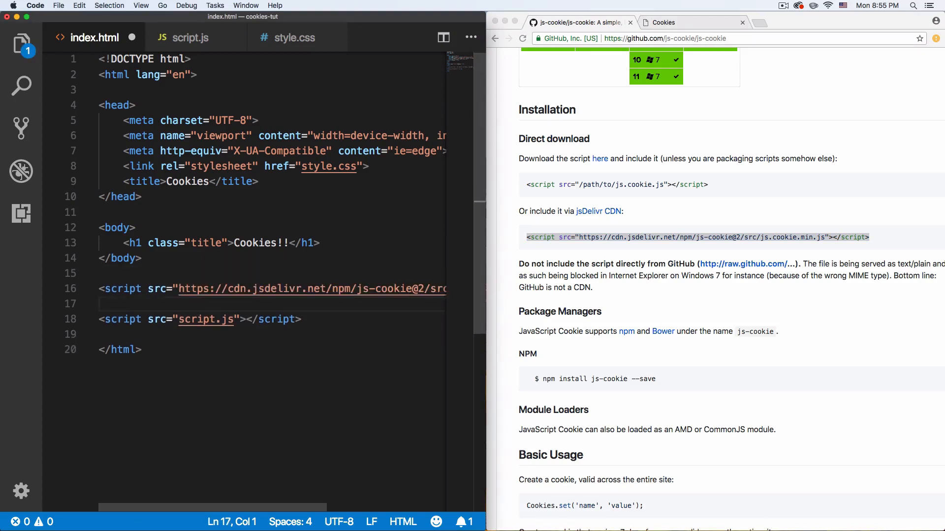
{"action": "key", "text": "Backspace"}
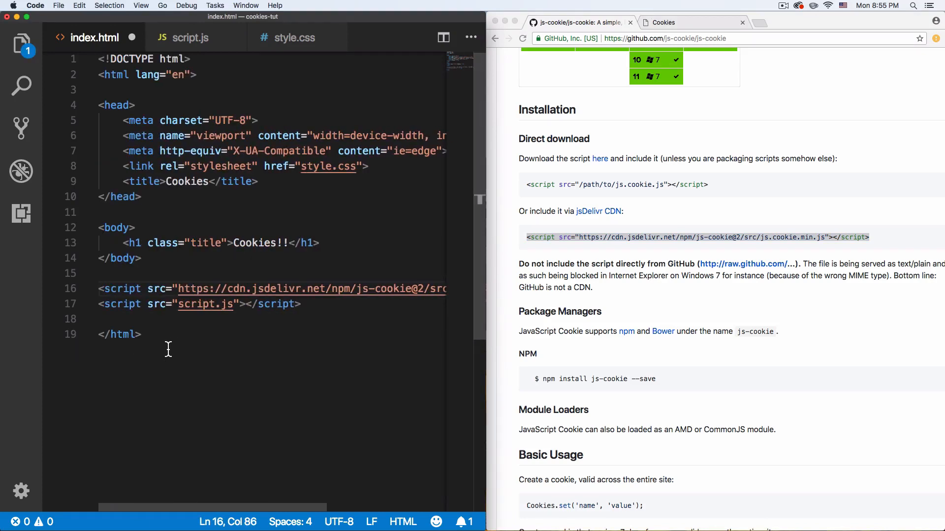
{"action": "left_click", "coordinate": [300, 303]}
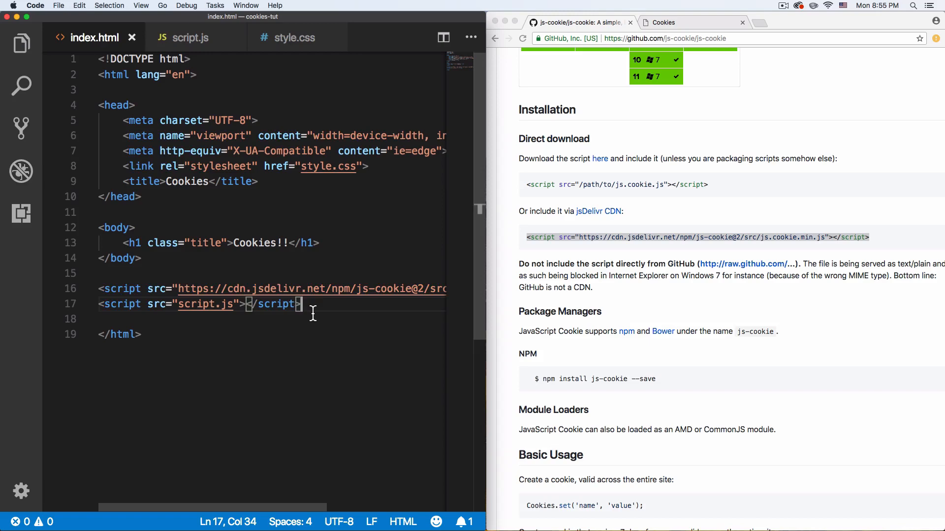
{"action": "scroll", "scroll_direction": "down", "scroll_amount": 3}
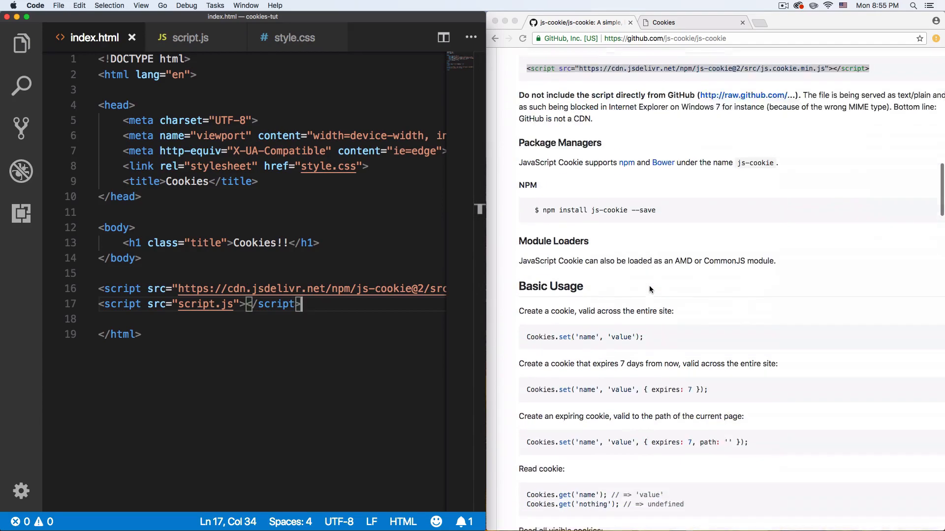
{"action": "scroll", "scroll_direction": "down", "scroll_amount": 3}
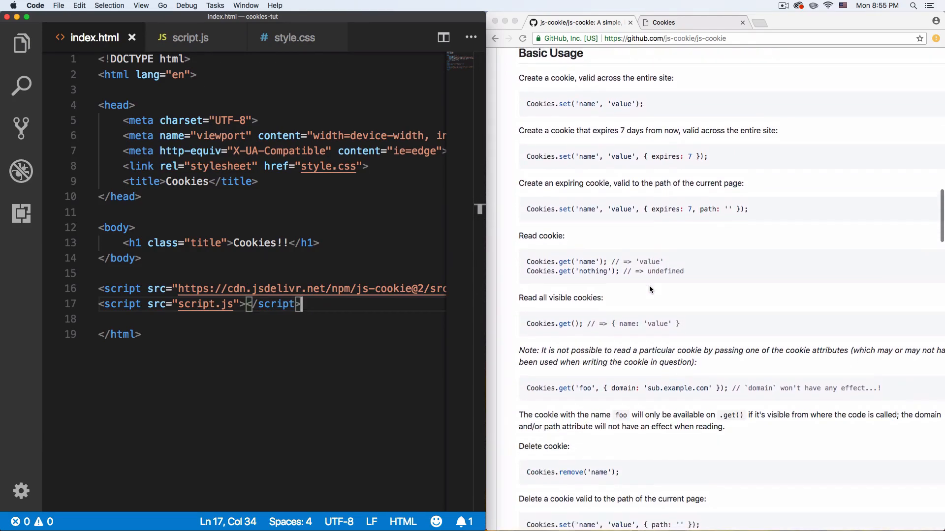
{"action": "scroll", "scroll_direction": "up", "scroll_amount": 3}
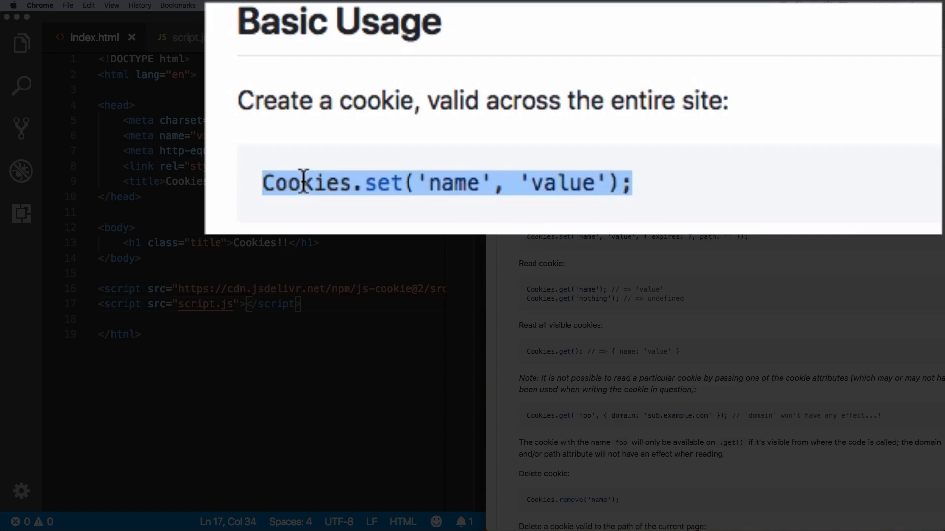
{"action": "mouse_move", "coordinate": [541, 188]}
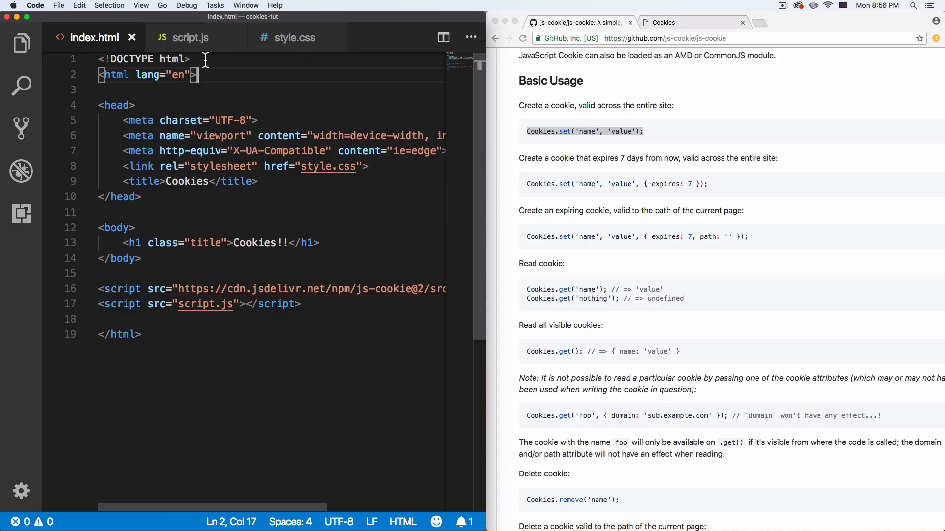
- Replace the Cookies.set placeholders in script.js with name 'ieatwebsites' and value 'true'
{"action": "left_click", "coordinate": [190, 37]}
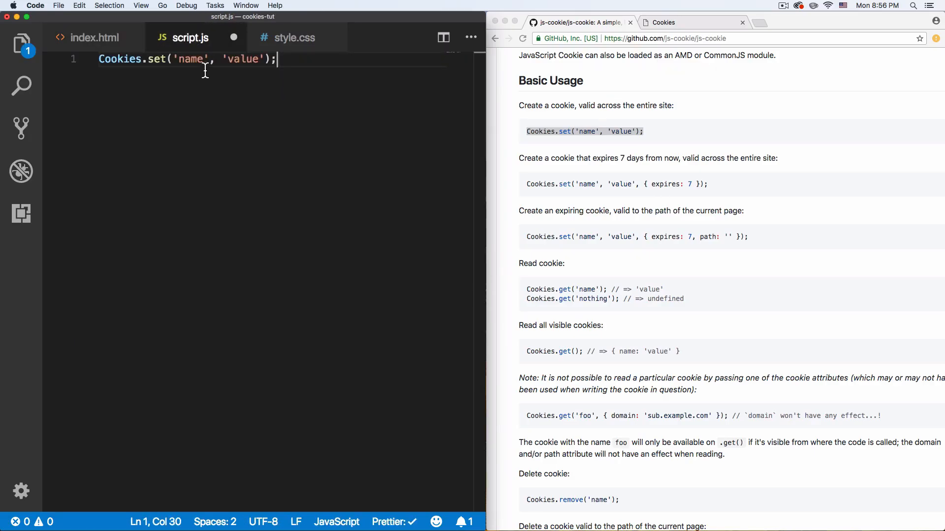
{"action": "double_click", "coordinate": [191, 59]}
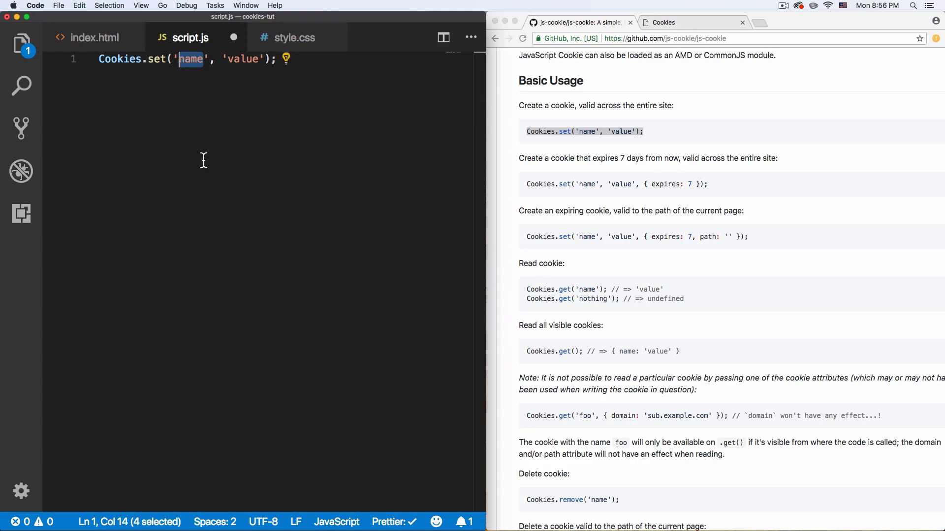
{"action": "type", "text": "ieat"}
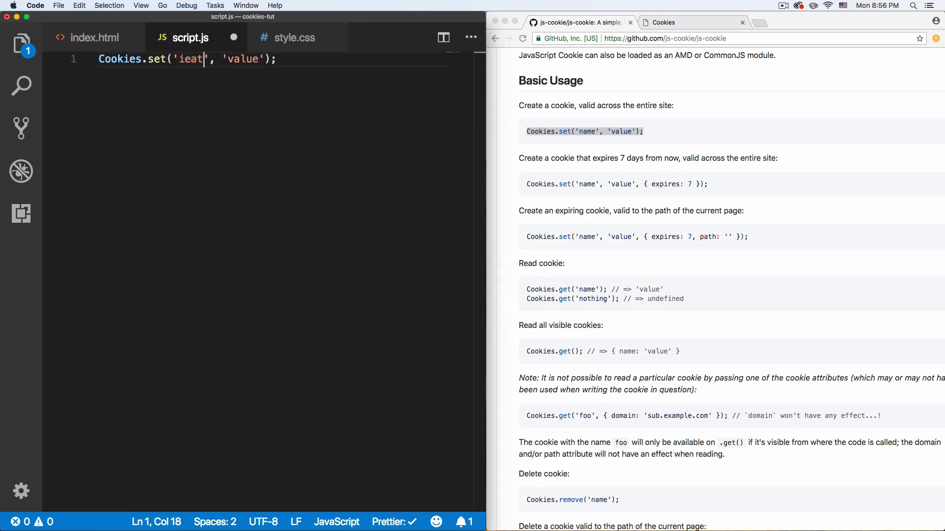
{"action": "type", "text": "websites"}
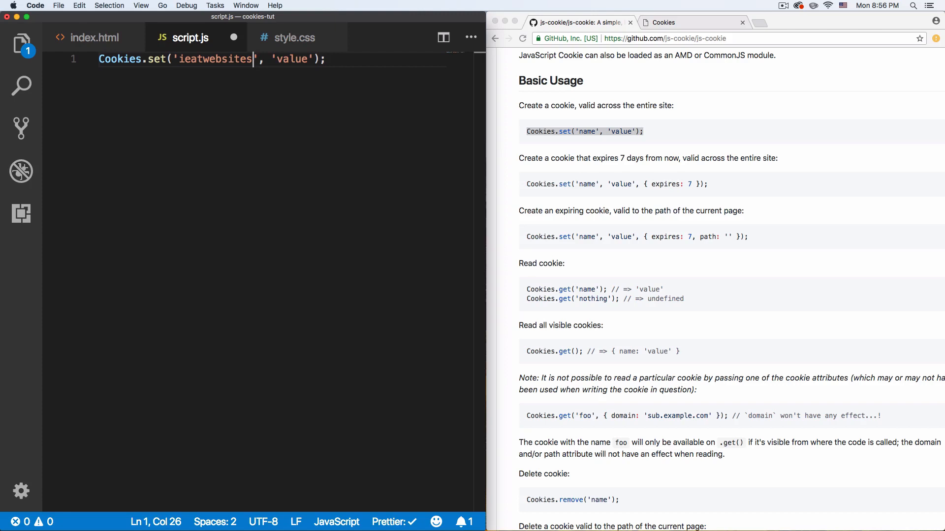
{"action": "double_click", "coordinate": [293, 59]}
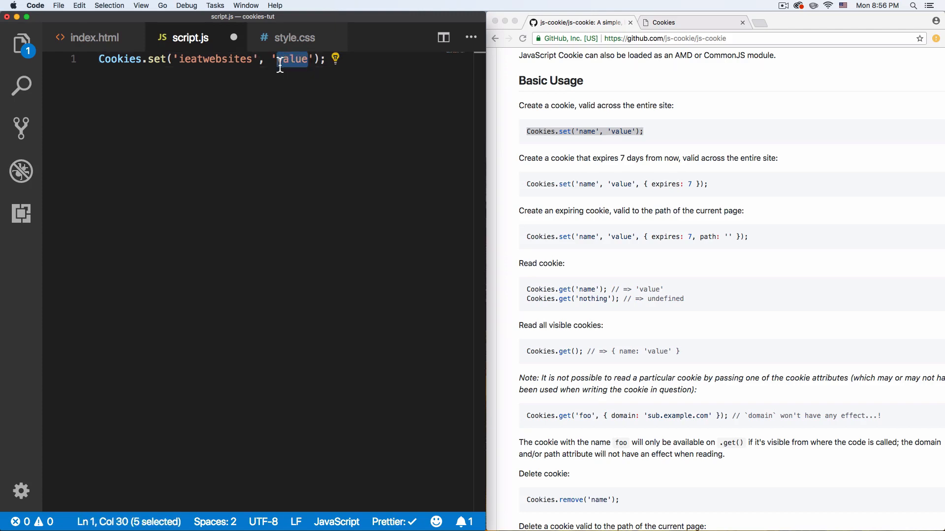
{"action": "type", "text": "true\""}
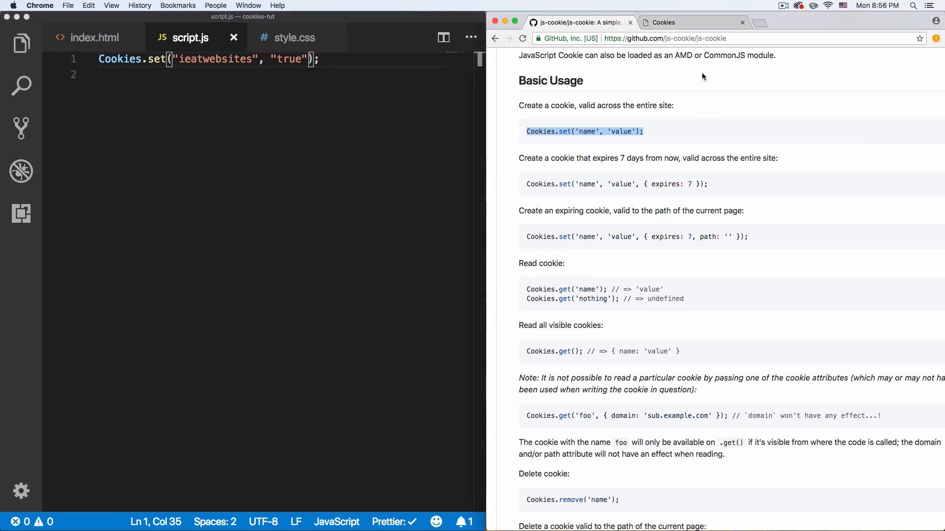
- Open DevTools on the localhost page and view its still-empty Cookies list
{"action": "left_click", "coordinate": [663, 23]}
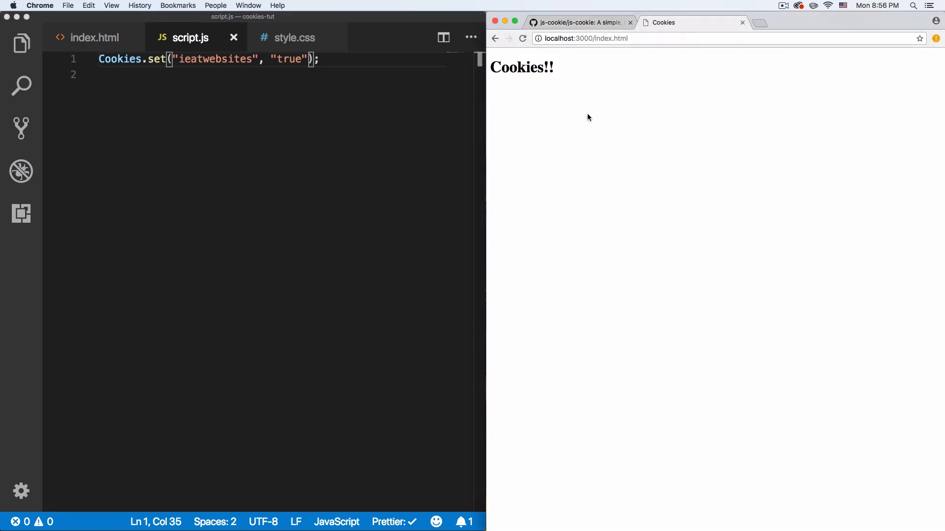
{"action": "mouse_move", "coordinate": [635, 225]}
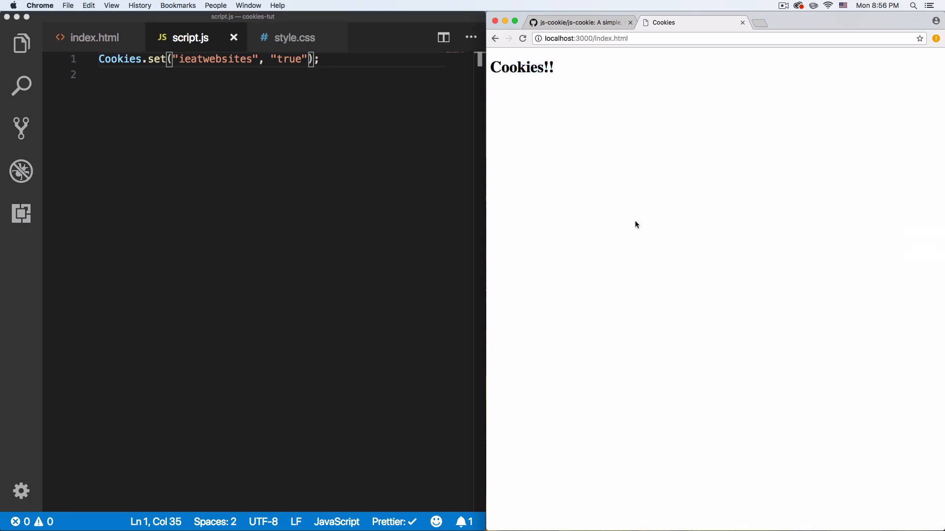
{"action": "right_click", "coordinate": [635, 225]}
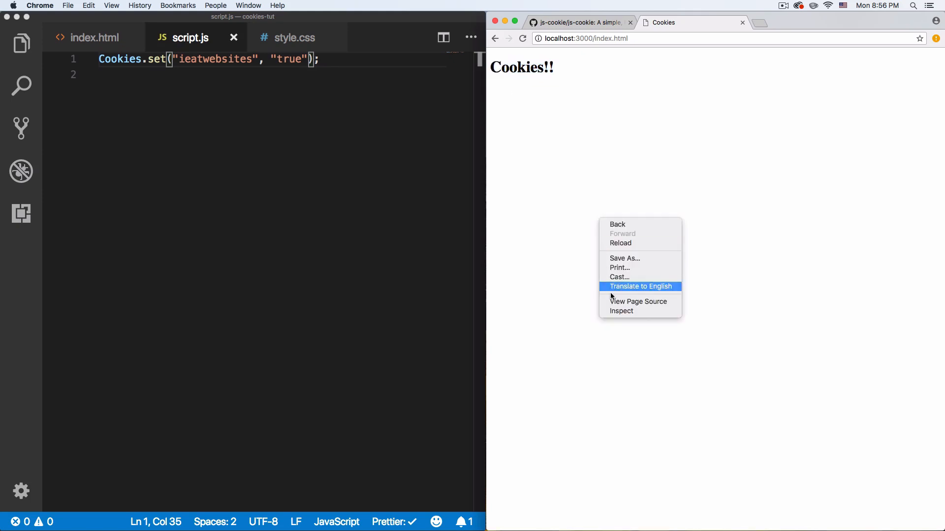
{"action": "left_click", "coordinate": [619, 313]}
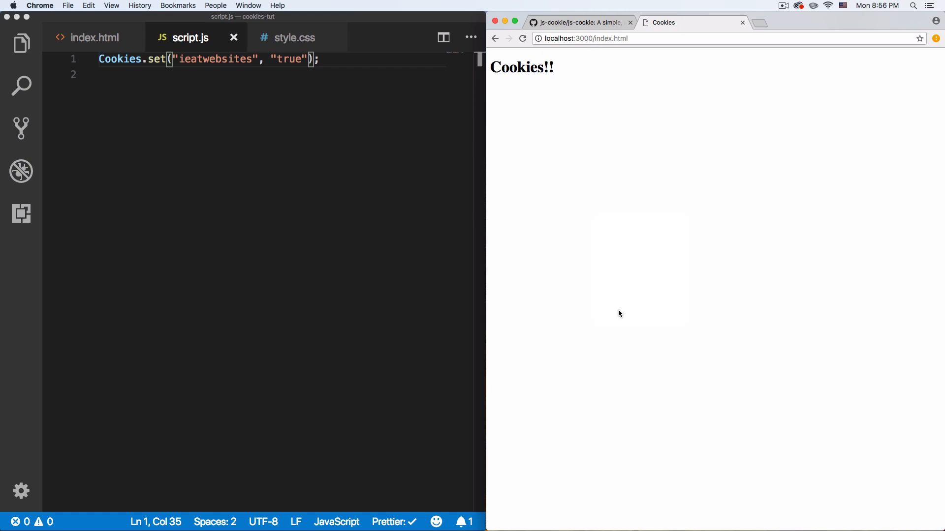
{"action": "key", "text": "F12"}
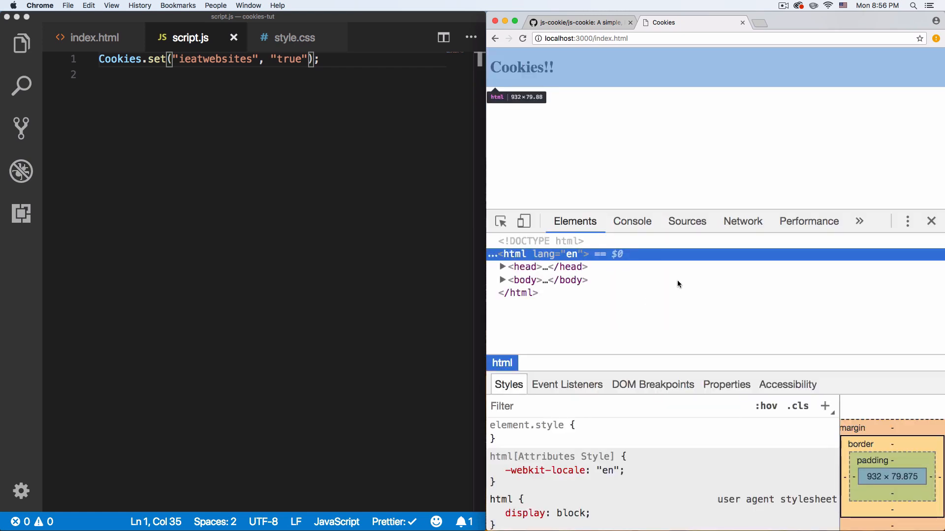
{"action": "left_click", "coordinate": [805, 221]}
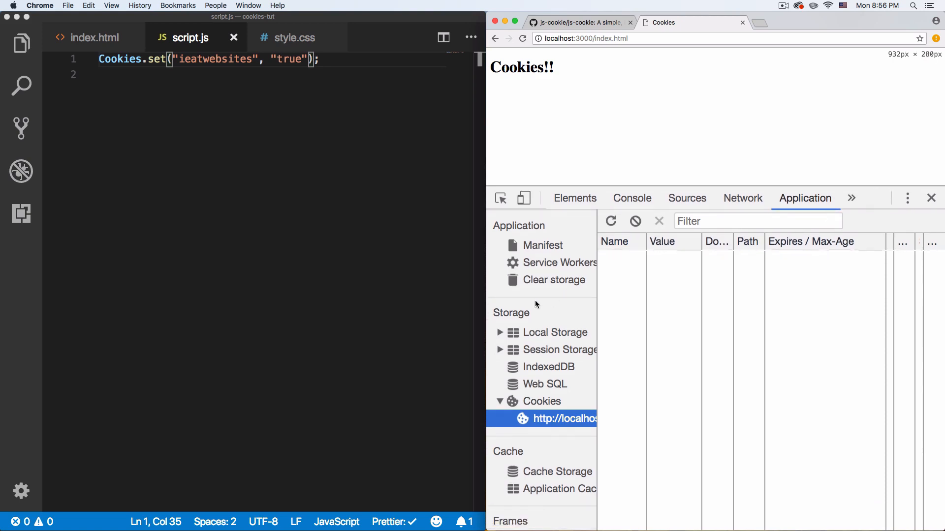
{"action": "mouse_move", "coordinate": [511, 313]}
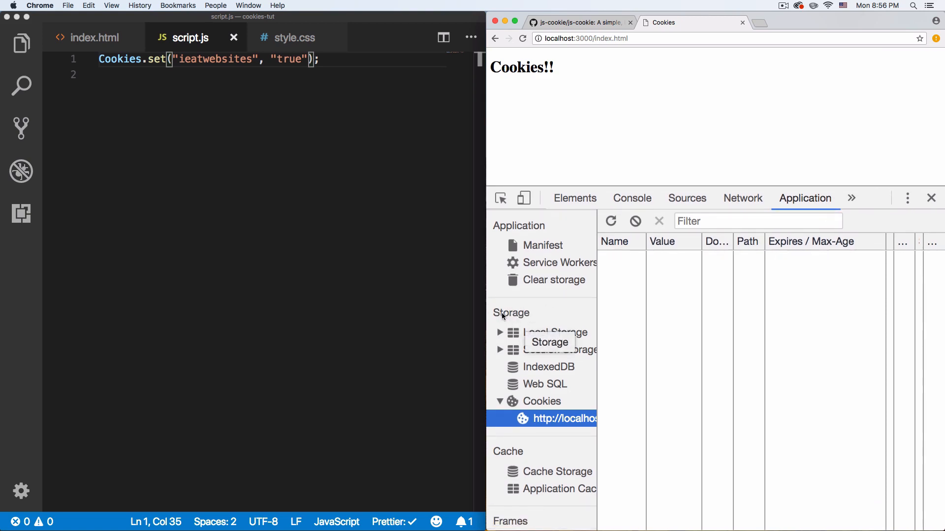
{"action": "mouse_move", "coordinate": [541, 402]}
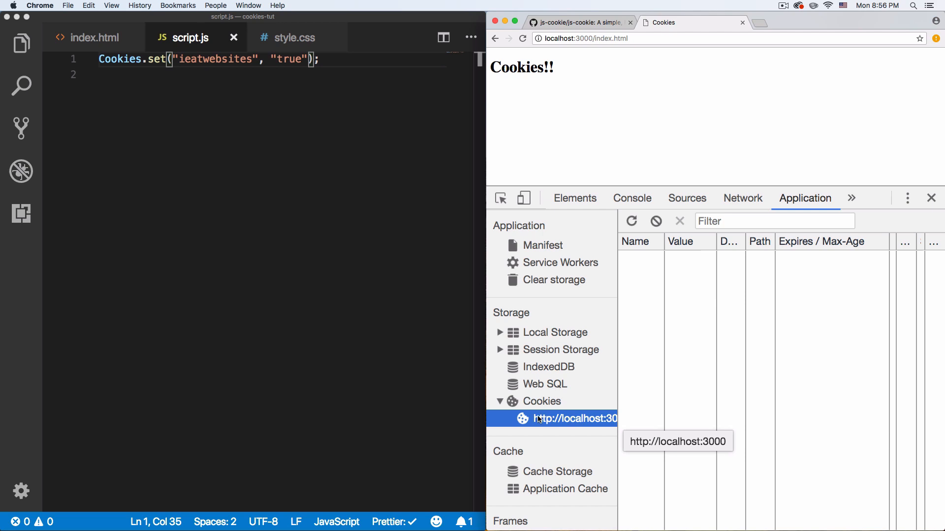
{"action": "mouse_move", "coordinate": [566, 421]}
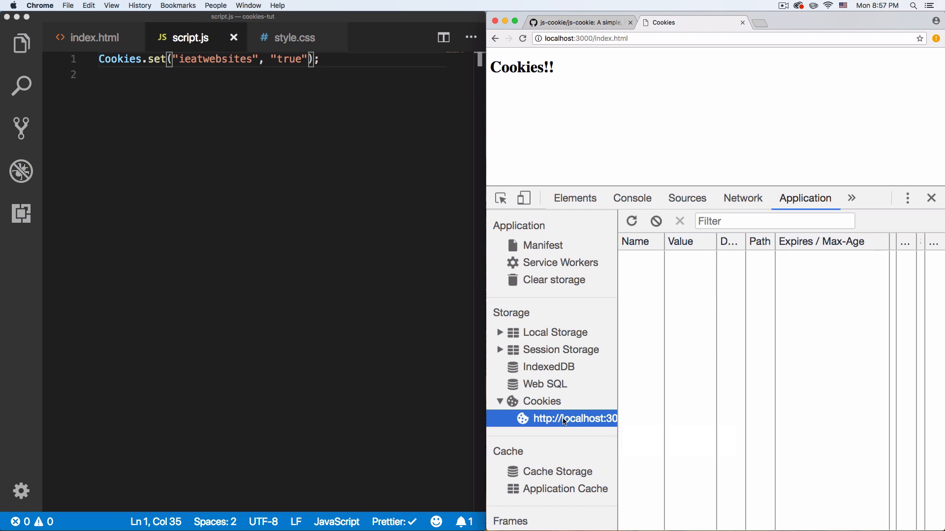
- Rename the cookie to ieat in script.js and confirm ieat=true in DevTools' localhost cookies
{"action": "left_click", "coordinate": [329, 59]}
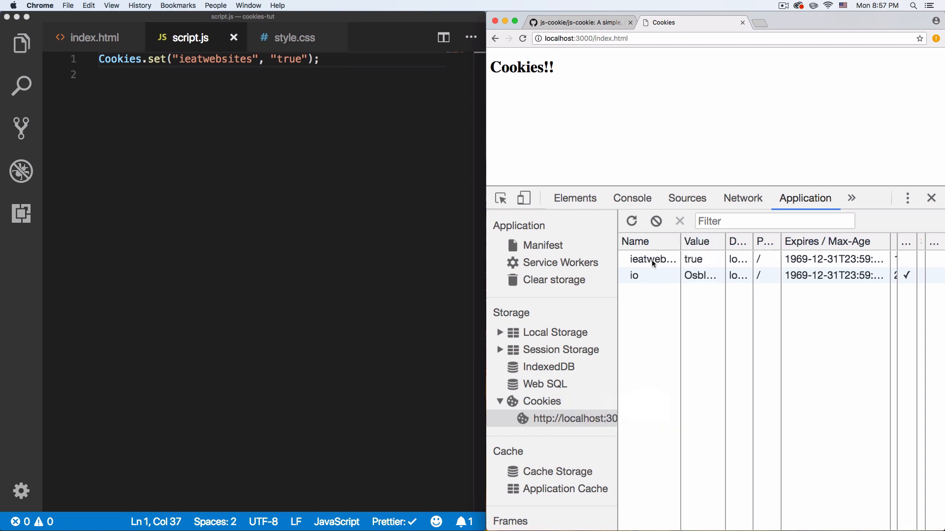
{"action": "left_click", "coordinate": [653, 260]}
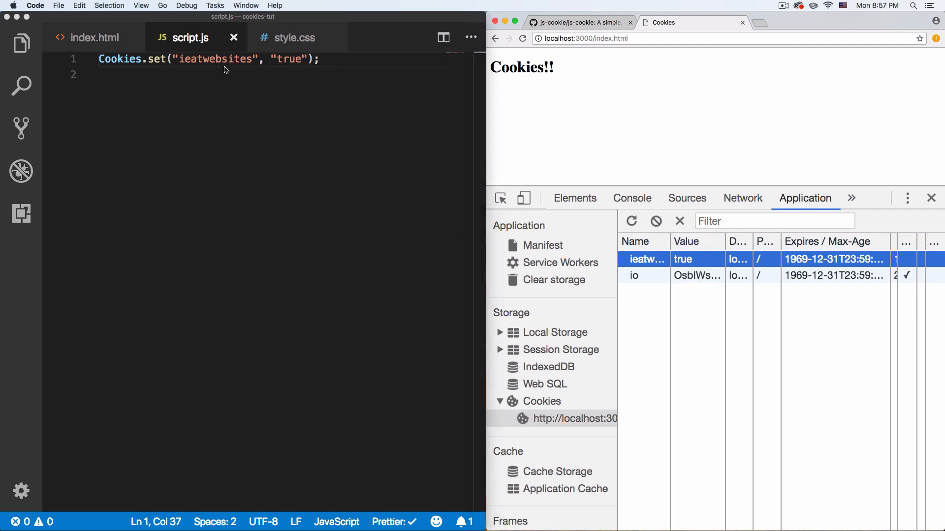
{"action": "double_click", "coordinate": [227, 59]}
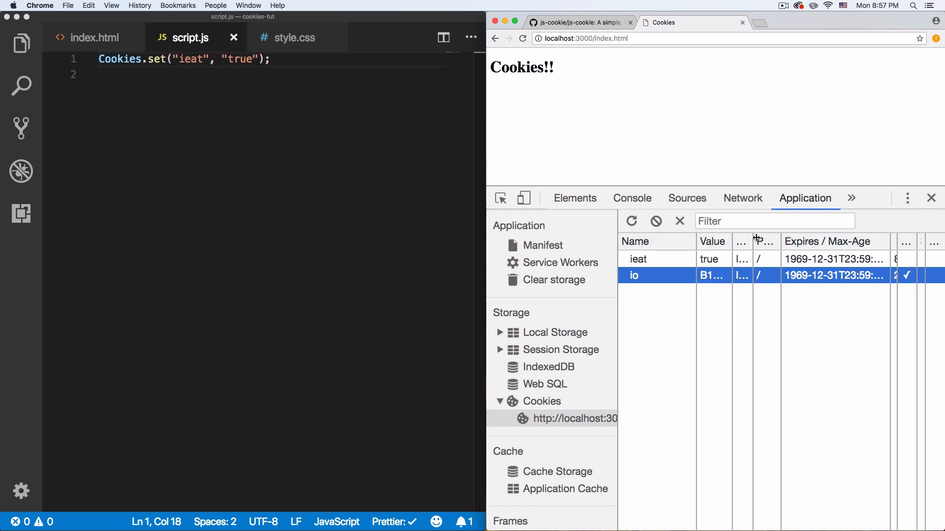
{"action": "mouse_move", "coordinate": [714, 243]}
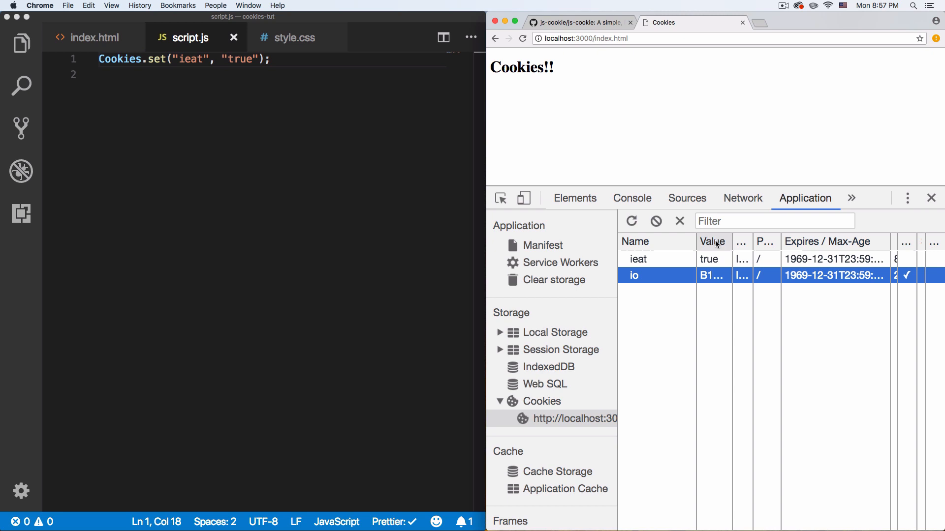
{"action": "mouse_move", "coordinate": [807, 262]}
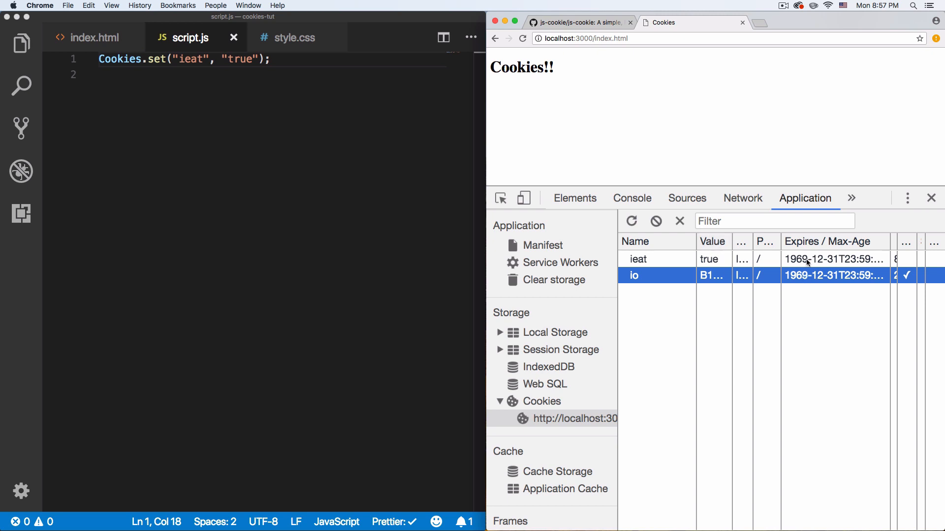
{"action": "left_click", "coordinate": [637, 259]}
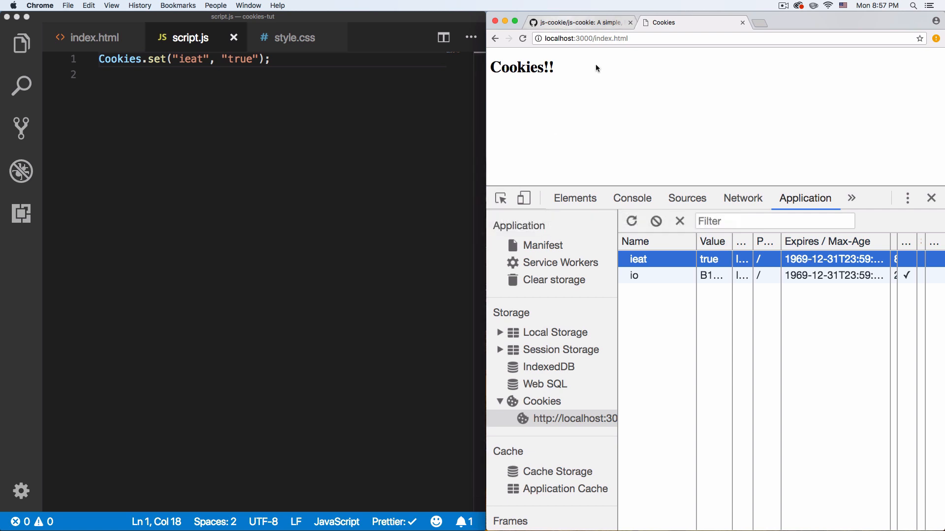
{"action": "mouse_move", "coordinate": [642, 108]}
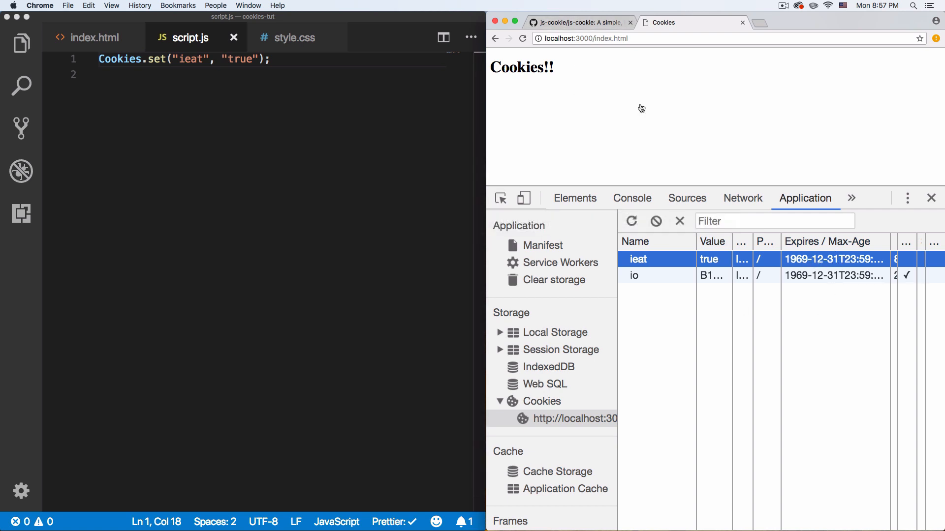
{"action": "left_click", "coordinate": [578, 22]}
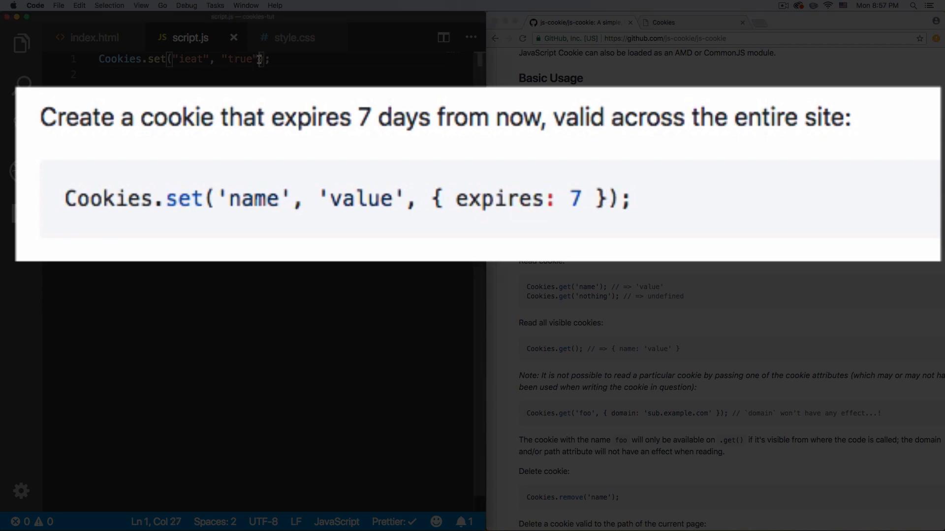
- Add { expires: 2 } as the third Cookies.set argument in script.js
{"action": "type", "text": ", {}"}
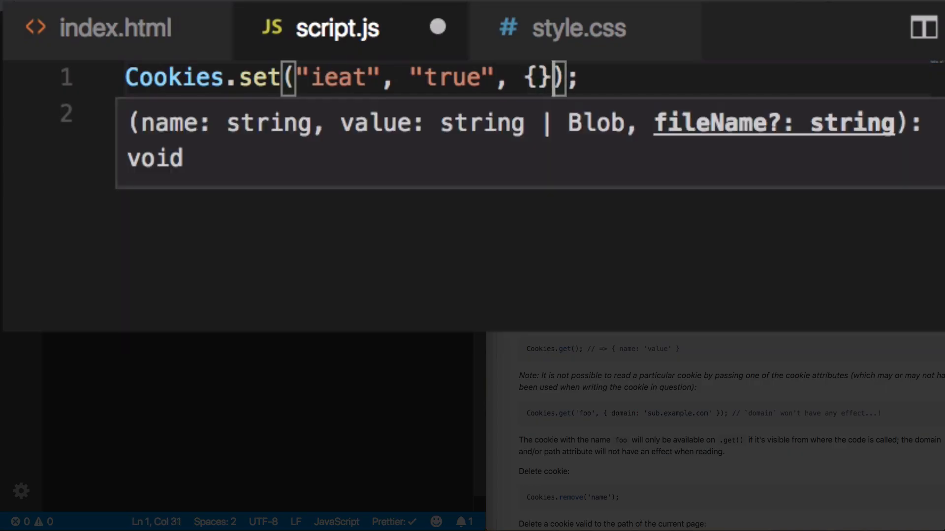
{"action": "key", "text": "Left"}
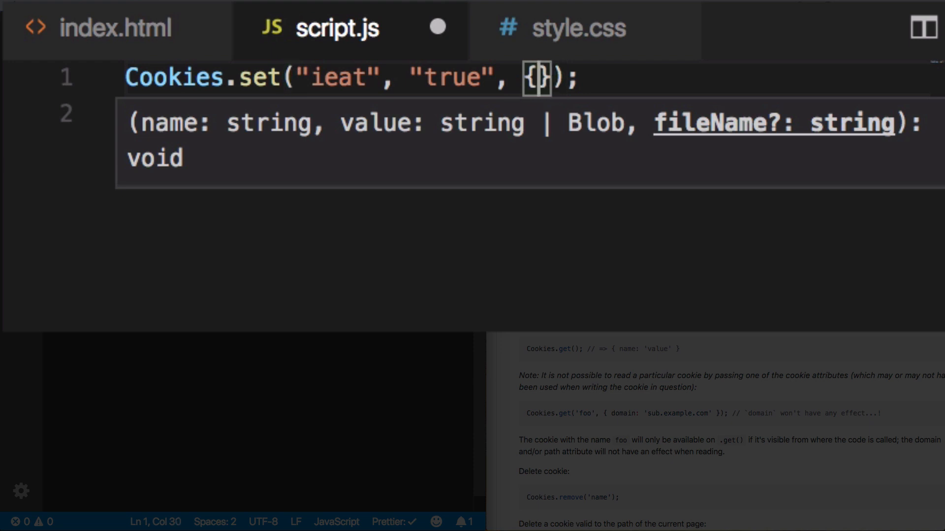
{"action": "type", "text": "exp"}
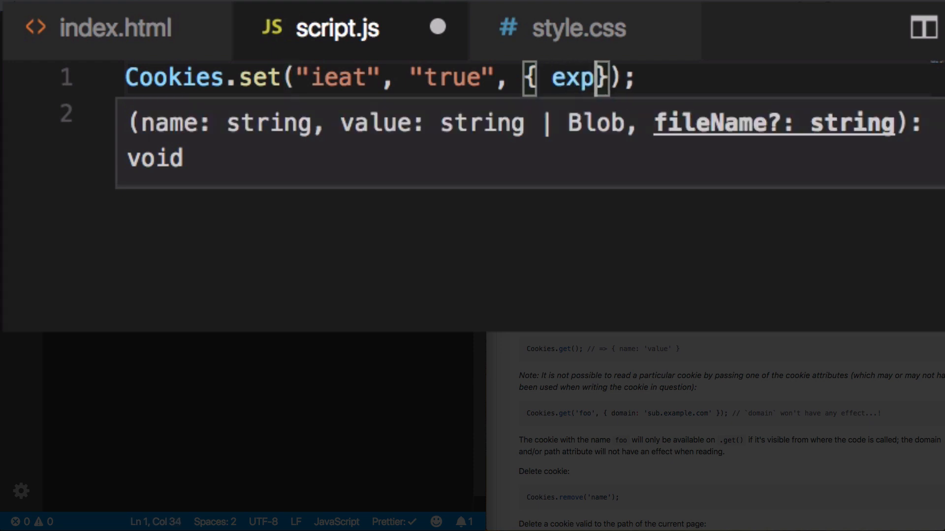
{"action": "type", "text": "ires:"}
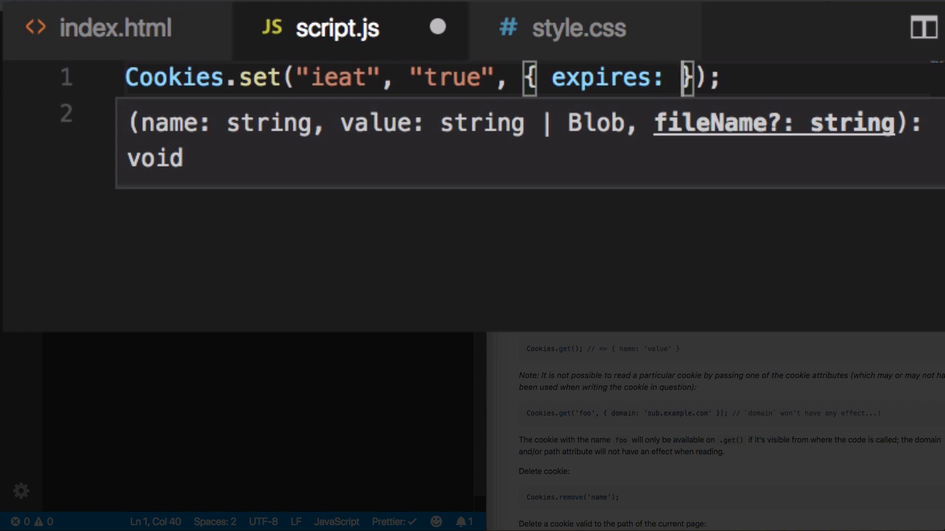
{"action": "type", "text": "2"}
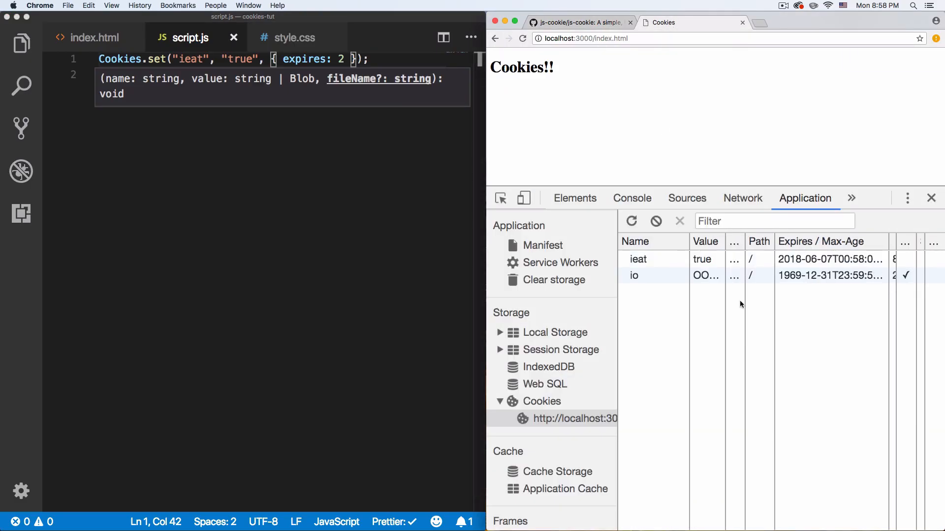
{"action": "left_click", "coordinate": [639, 260]}
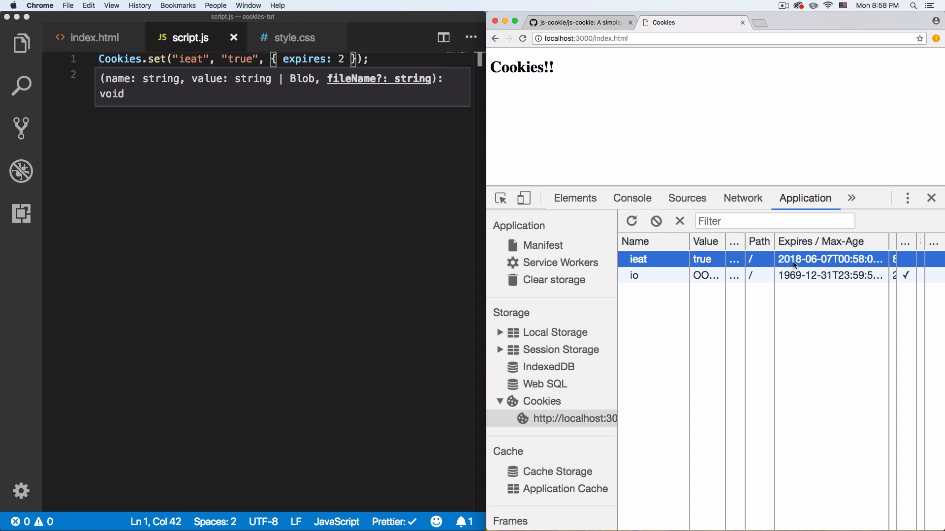
{"action": "mouse_move", "coordinate": [828, 263]}
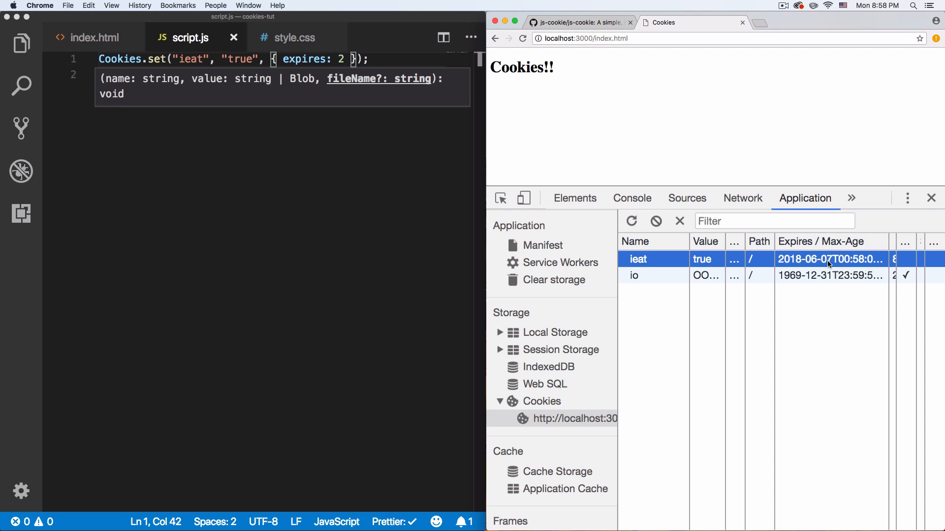
{"action": "left_click", "coordinate": [877, 5]}
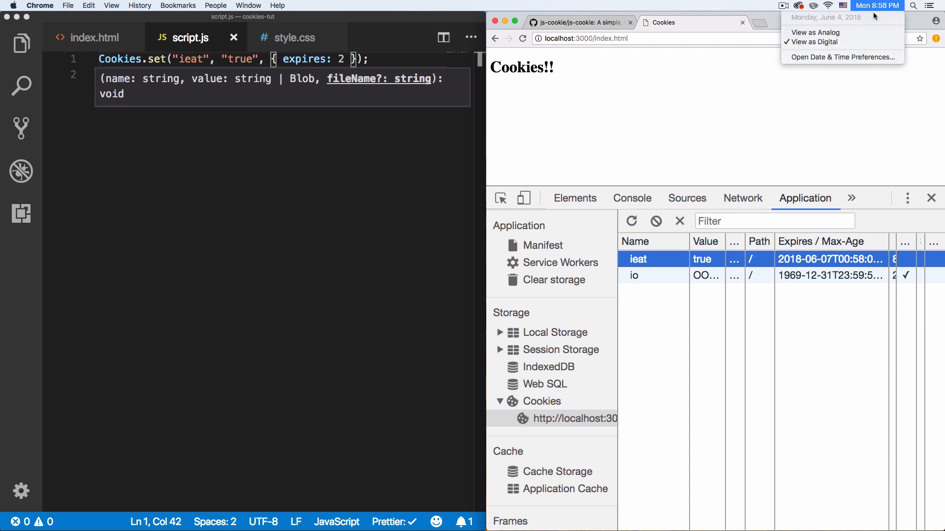
{"action": "mouse_move", "coordinate": [831, 264]}
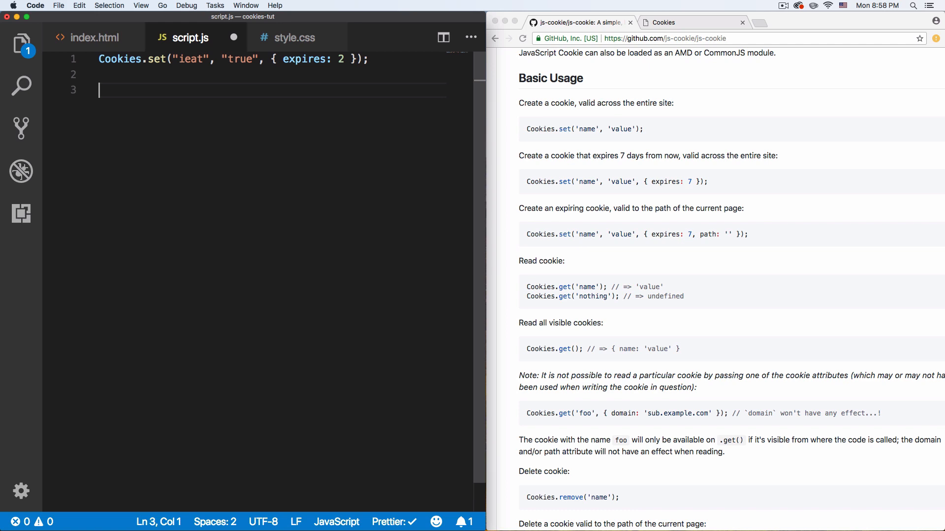
- Write var myCookie = Cookies.get('ieat'); on line 3 of script.js
{"action": "left_click", "coordinate": [663, 23]}
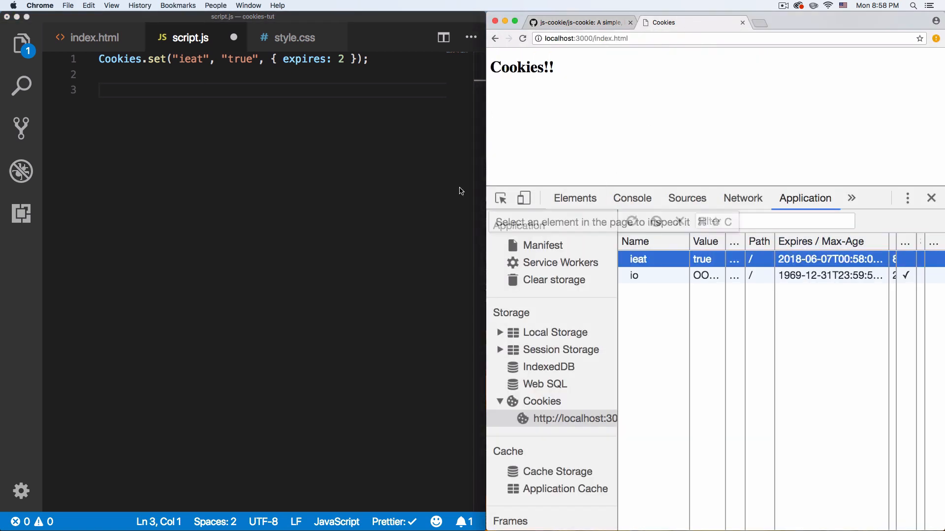
{"action": "left_click", "coordinate": [142, 90]}
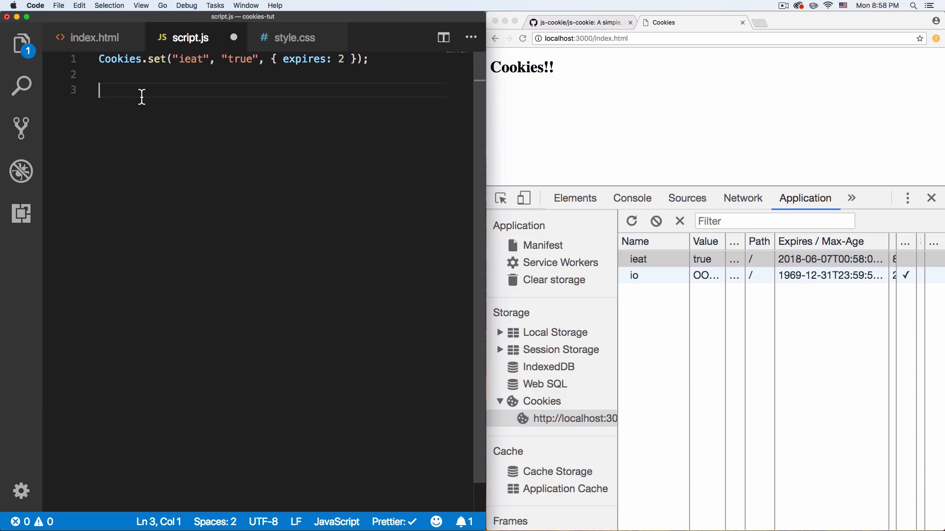
{"action": "type", "text": "var"}
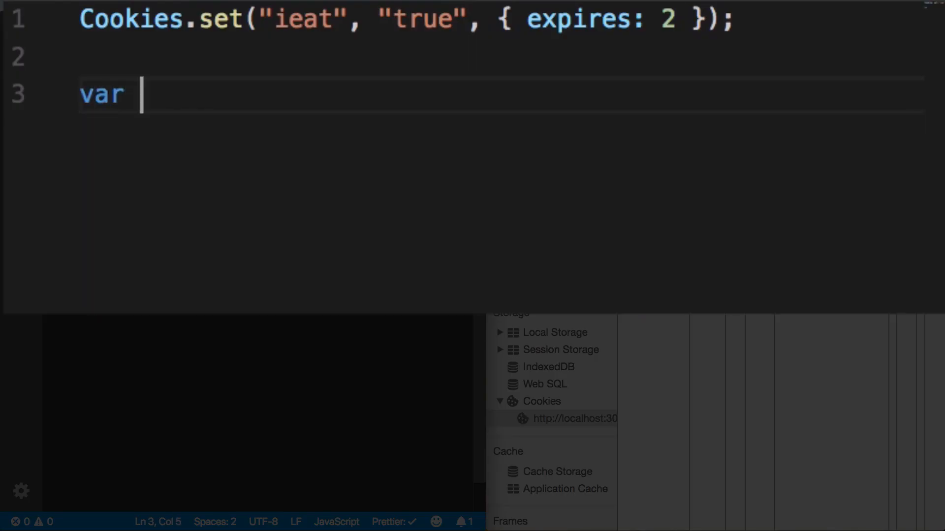
{"action": "type", "text": "myCo"}
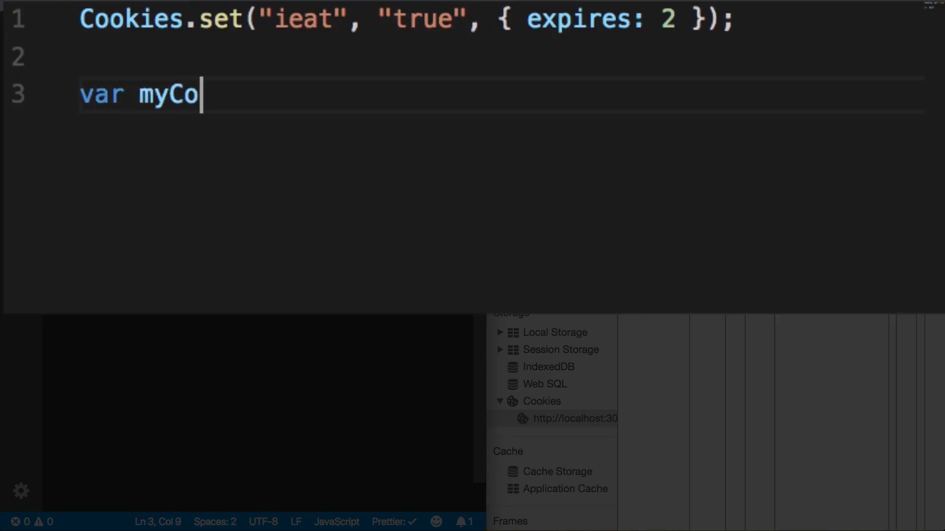
{"action": "type", "text": "okie ="}
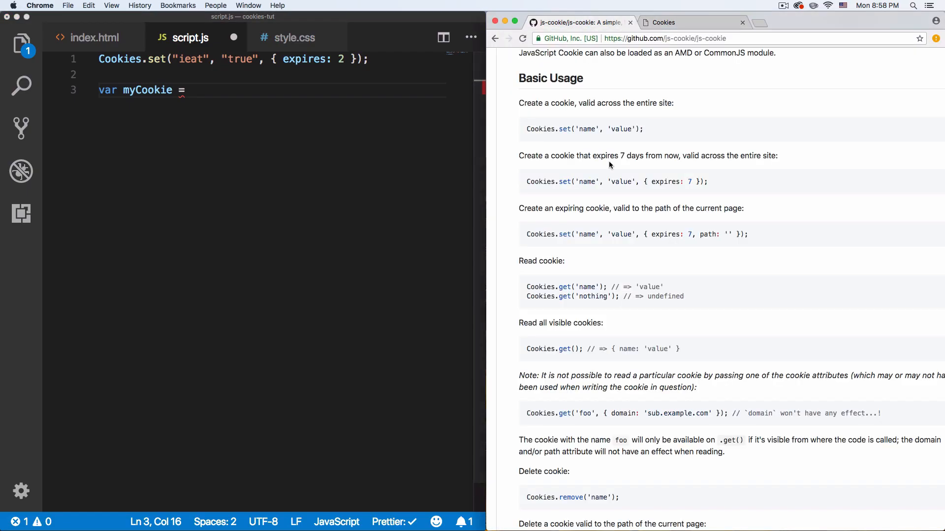
{"action": "scroll", "scroll_direction": "down", "scroll_amount": 3}
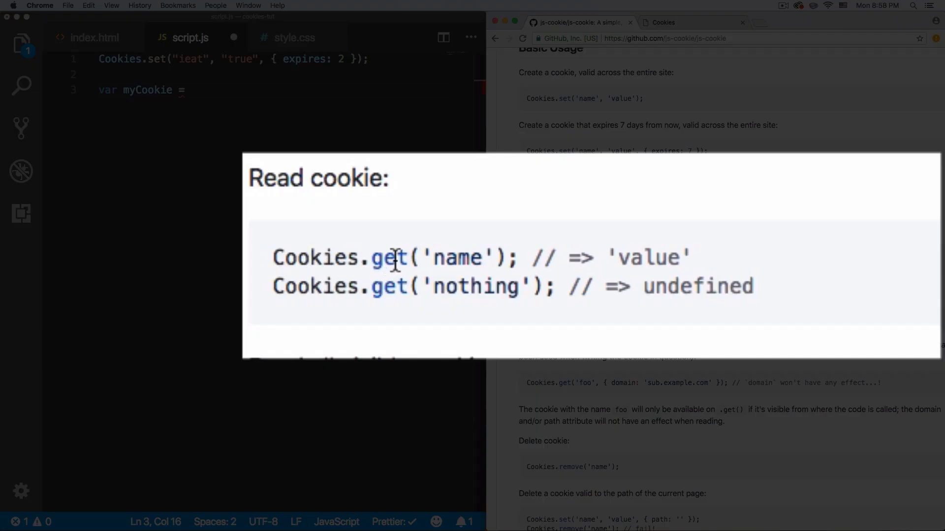
{"action": "left_click", "coordinate": [245, 90]}
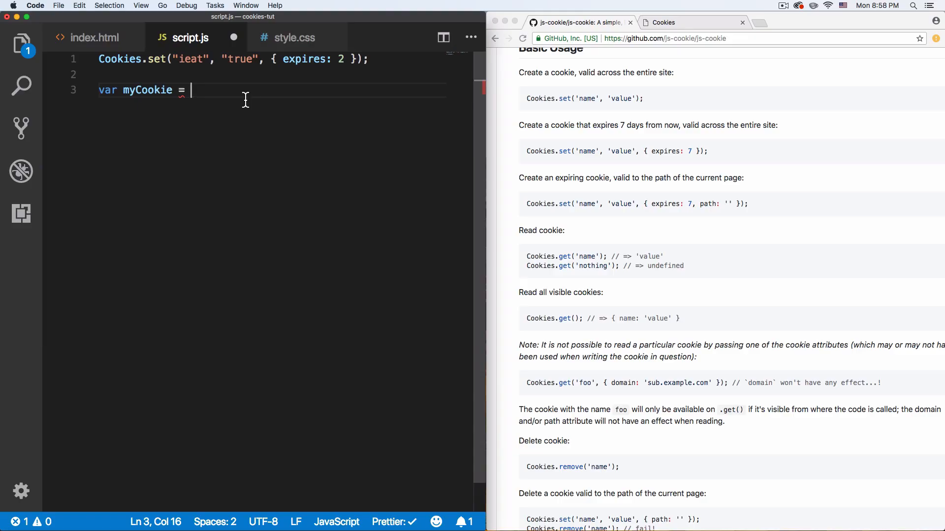
{"action": "type", "text": "Cookies"}
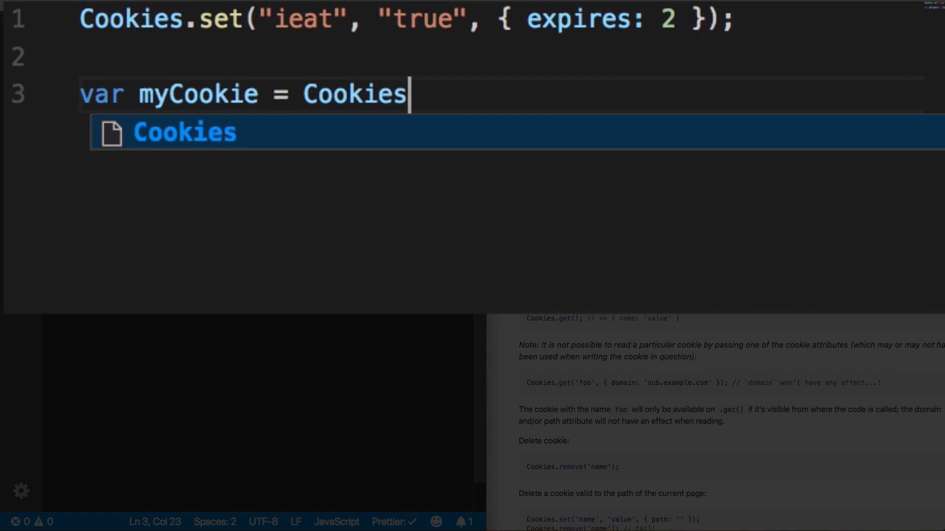
{"action": "type", "text": ".get()"}
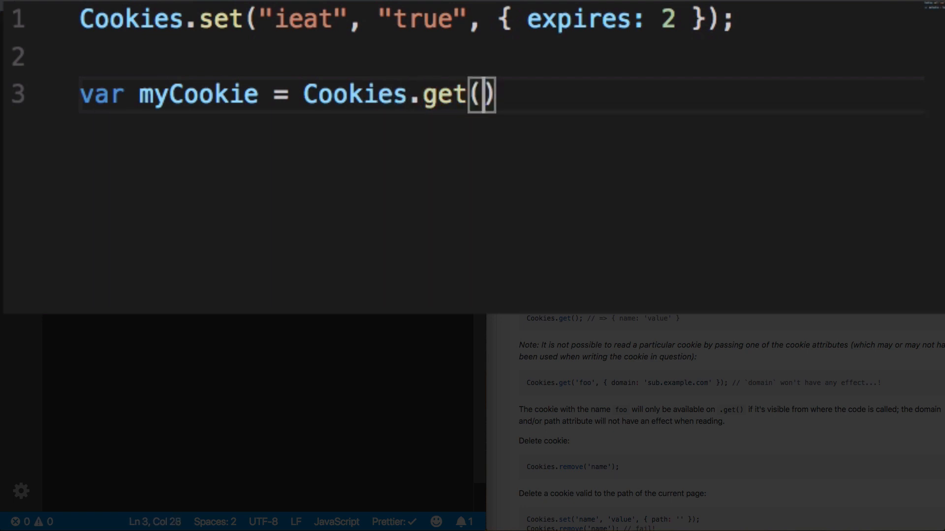
{"action": "type", "text": ";"}
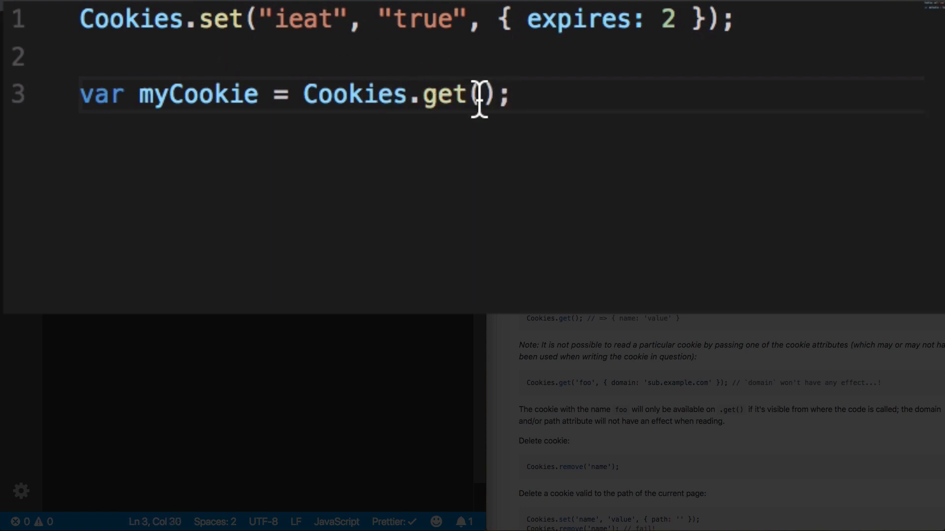
{"action": "type", "text": "''"}
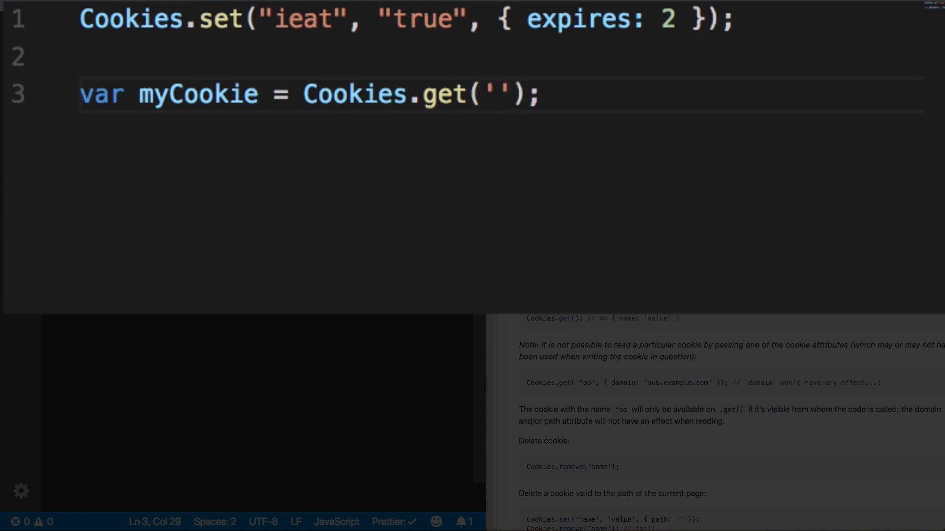
{"action": "type", "text": "ieat"}
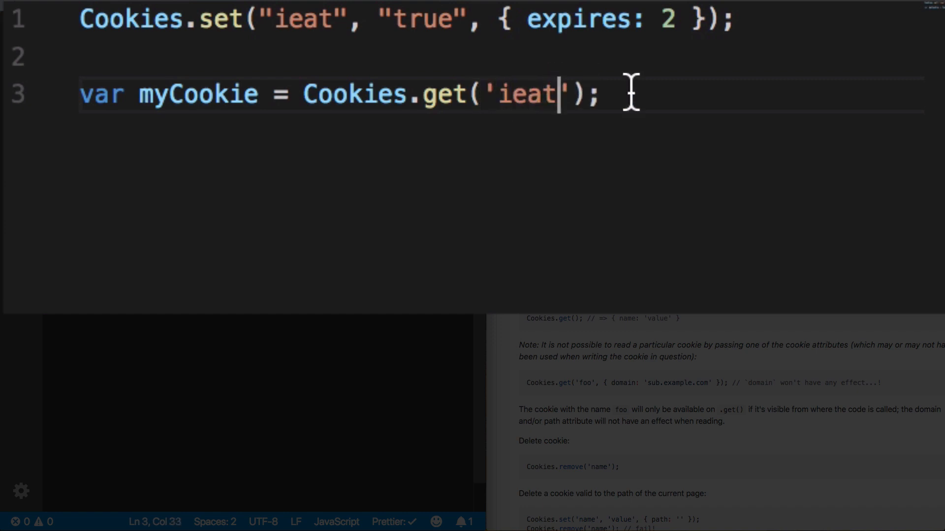
- Add console.log(myCookie); on line 5 to log the cookie value
{"action": "type", "text": "conso"}
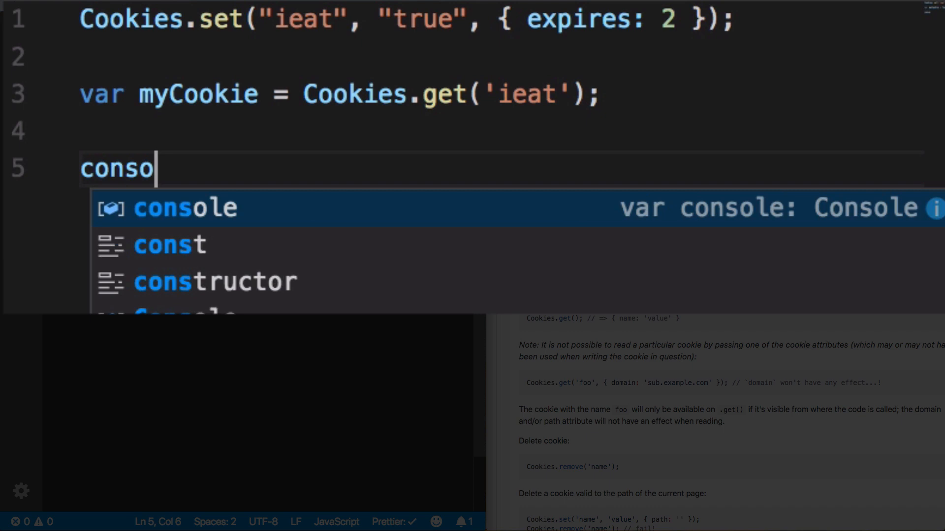
{"action": "type", "text": "le.log();"}
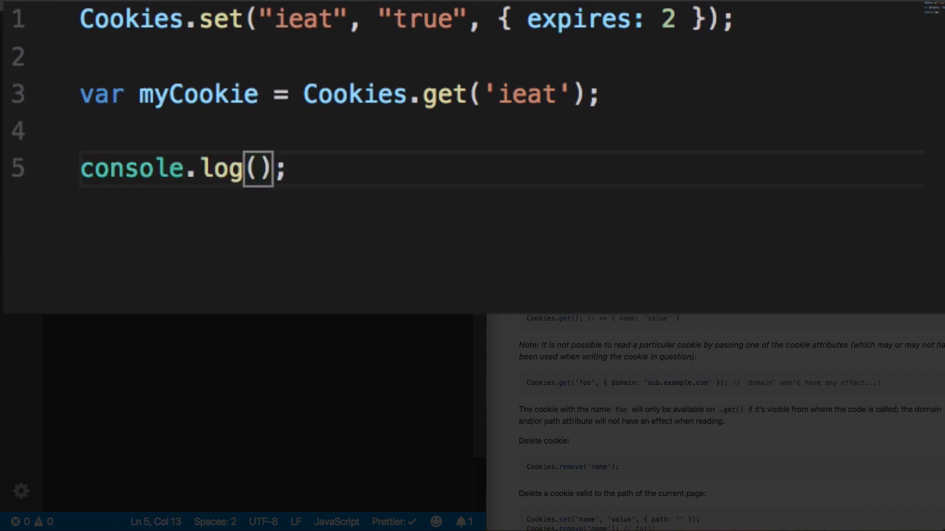
{"action": "type", "text": "myCookie"}
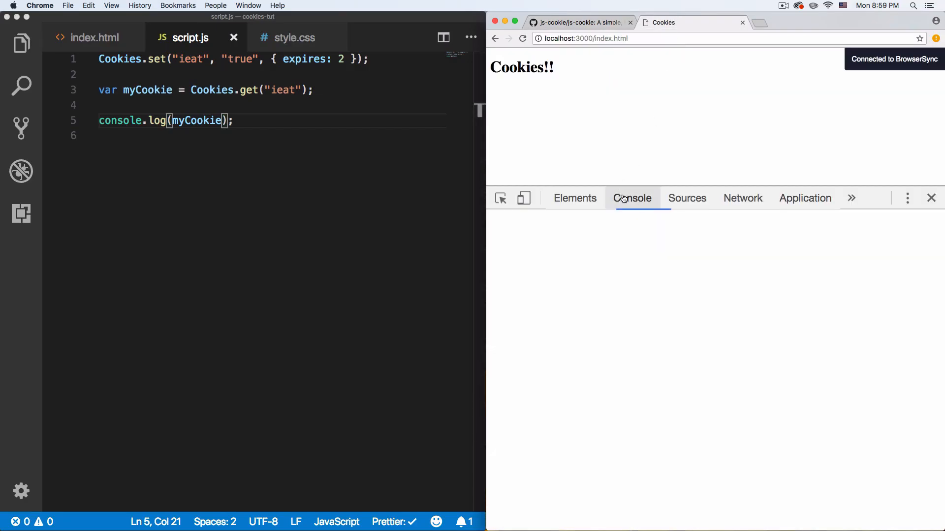
- View the DevTools Console showing the ieat value logged from script.js:5
{"action": "left_click", "coordinate": [632, 198]}
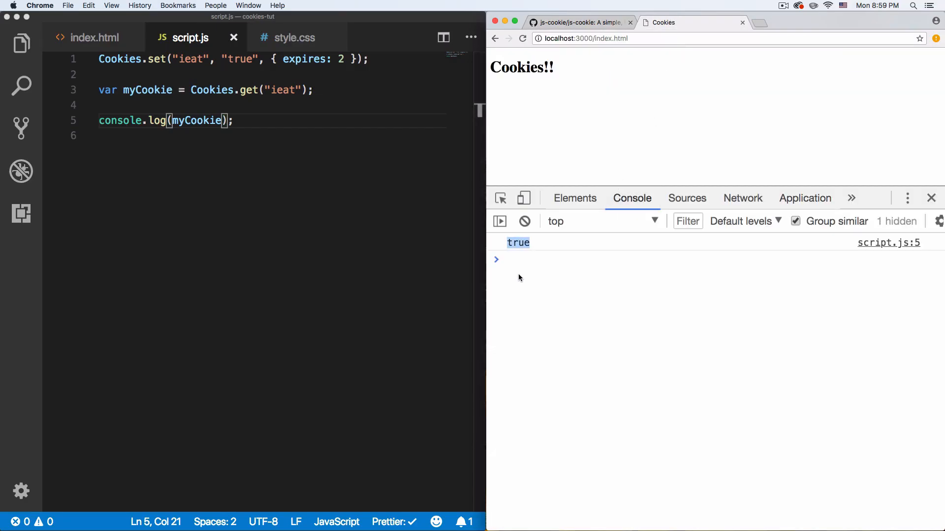
{"action": "left_click", "coordinate": [241, 121]}
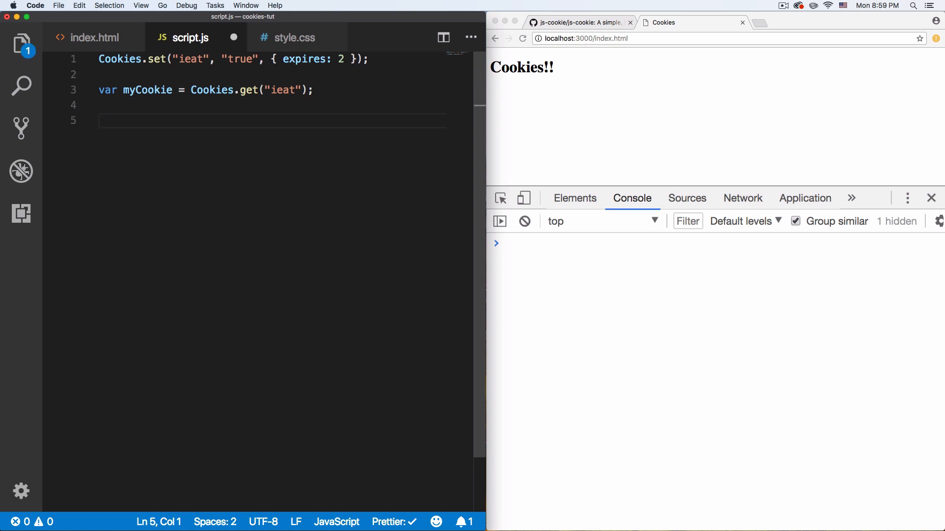
{"action": "mouse_move", "coordinate": [178, 201]}
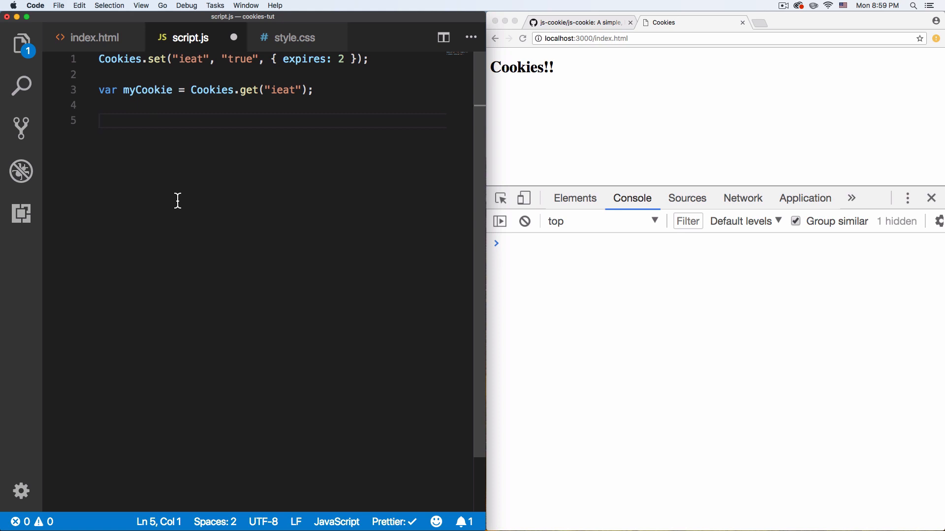
- Open the localhost cookies in the Application panel and inspect the ieat row, value true
{"action": "left_click", "coordinate": [805, 199]}
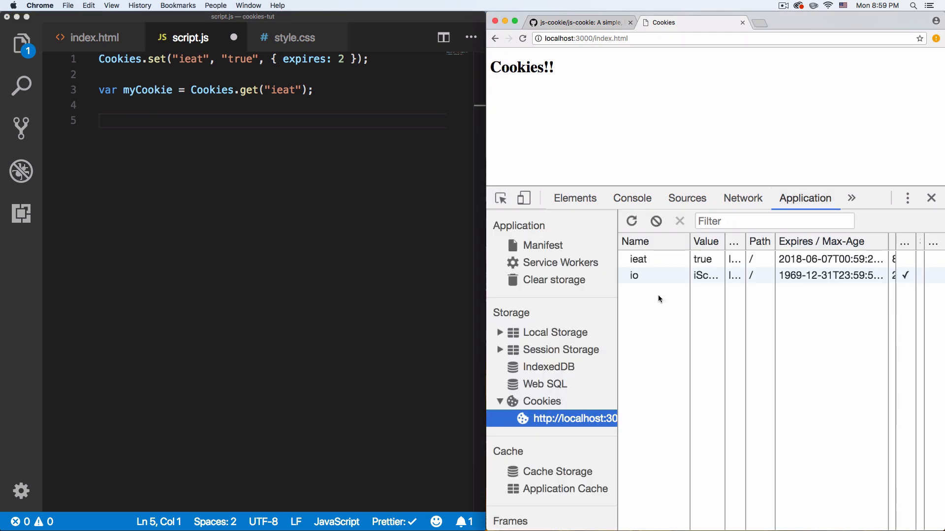
{"action": "left_click", "coordinate": [638, 260]}
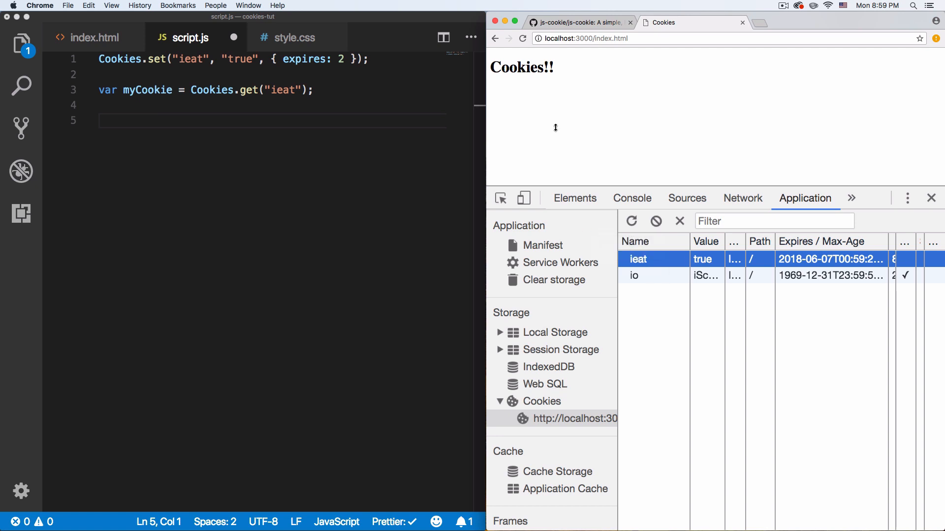
{"action": "left_click", "coordinate": [153, 123]}
{"action": "type", "text": "if("}
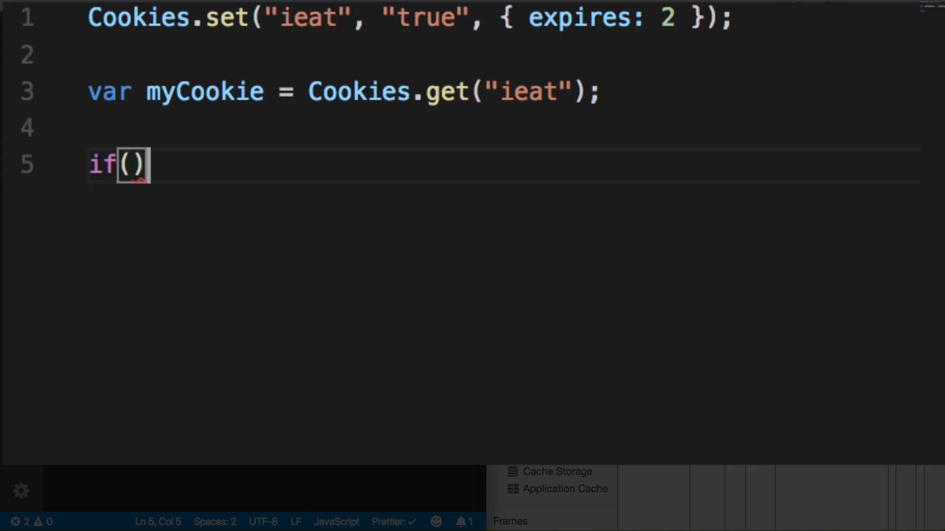
- Type if(myCookie){ } on line 5 of script.js, leaving the body empty
{"action": "type", "text": "{}"}
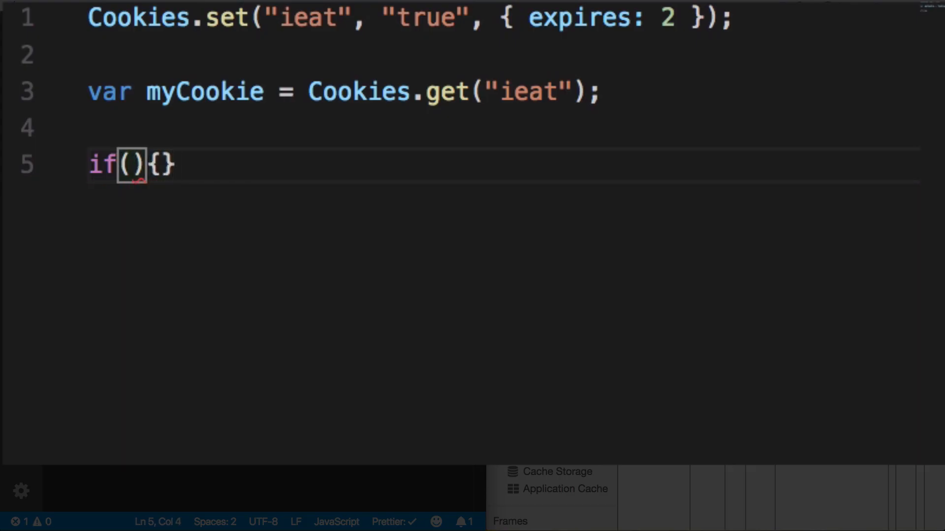
{"action": "type", "text": "myCookie ="}
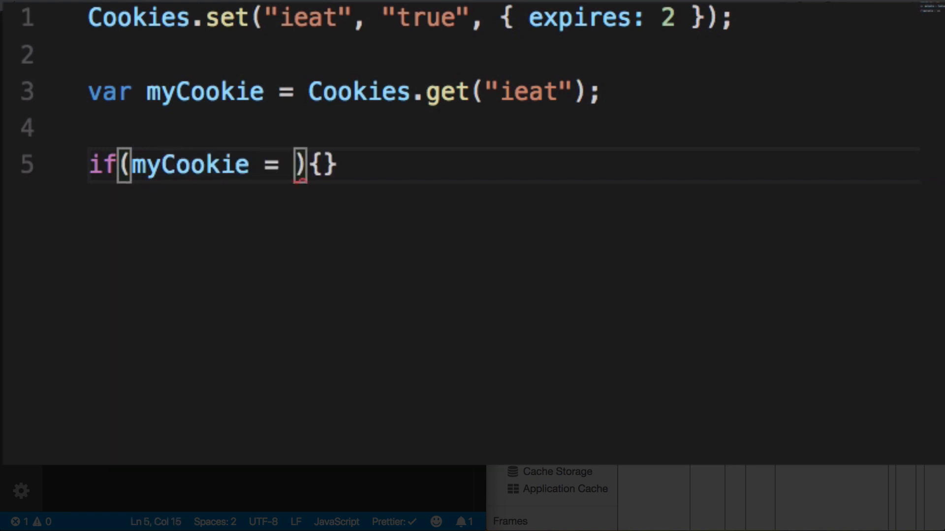
{"action": "type", "text": "'"}
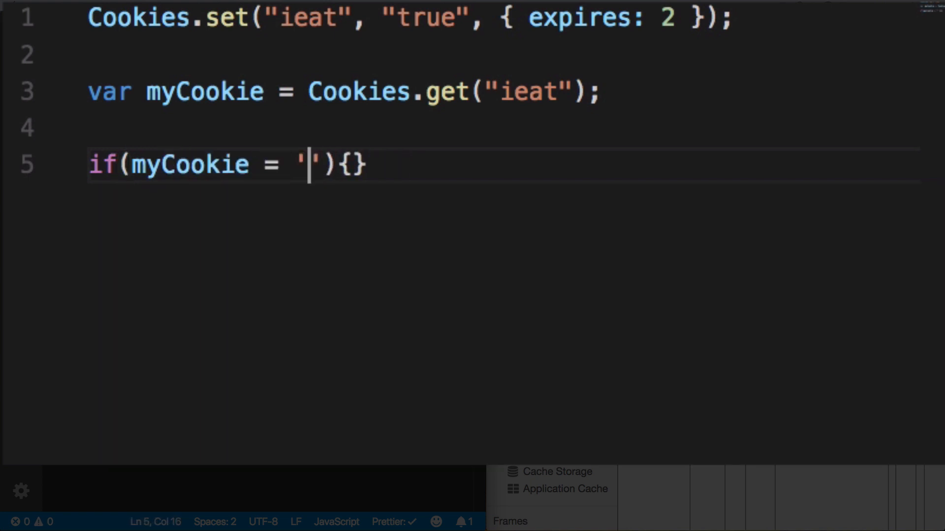
{"action": "type", "text": "true"}
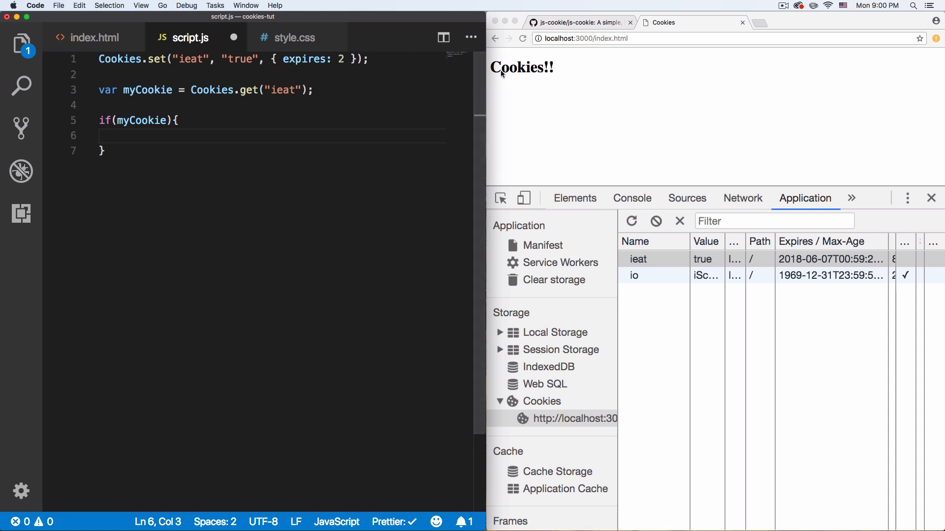
{"action": "mouse_move", "coordinate": [512, 78]}
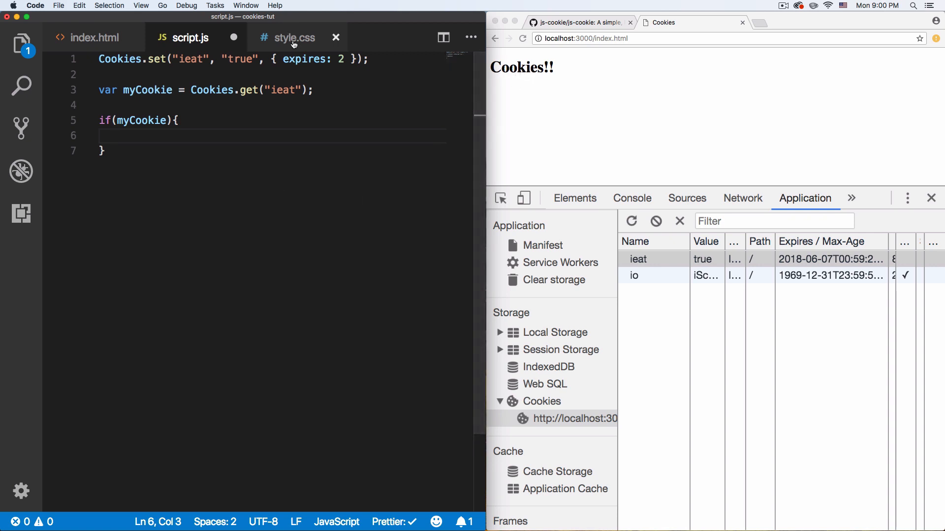
- Add var title = document.querySelector('h1'); after the myCookie line
{"action": "left_click", "coordinate": [294, 37]}
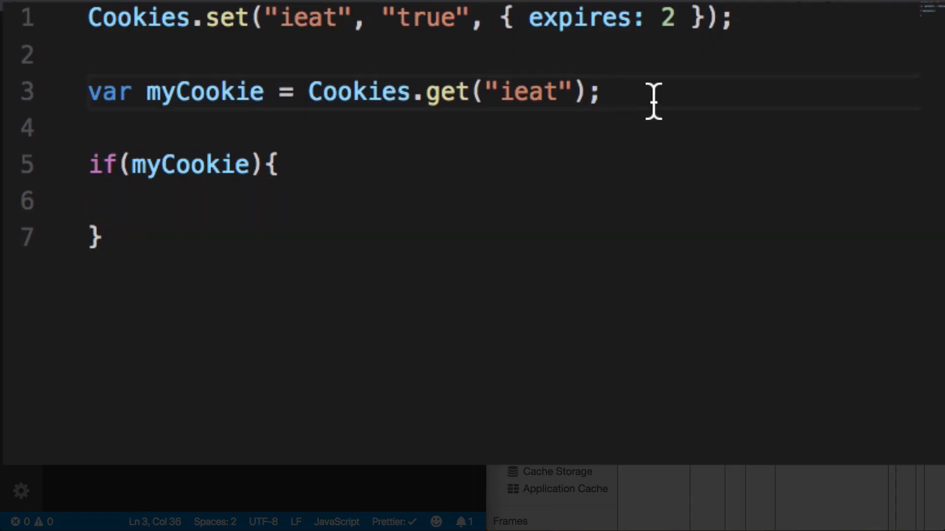
{"action": "key", "text": "Enter"}
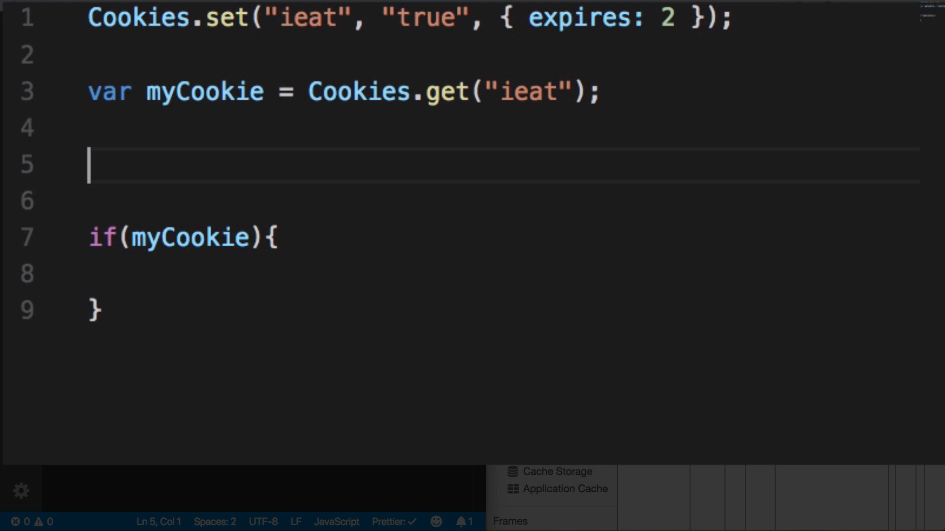
{"action": "type", "text": "var title"}
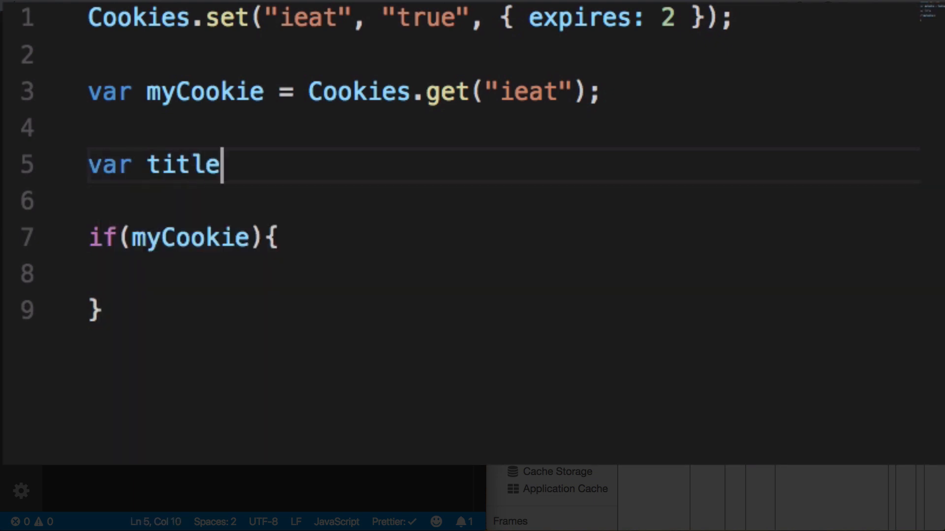
{"action": "type", "text": "="}
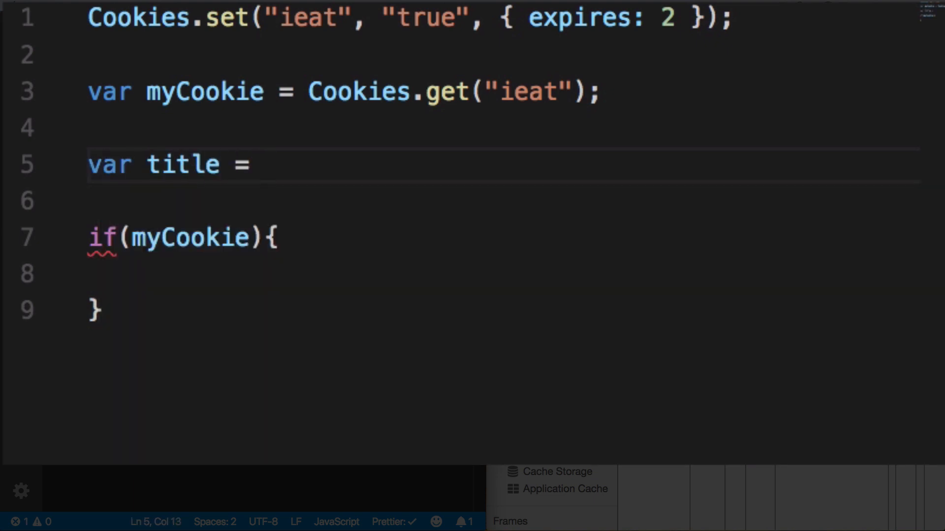
{"action": "type", "text": "document"}
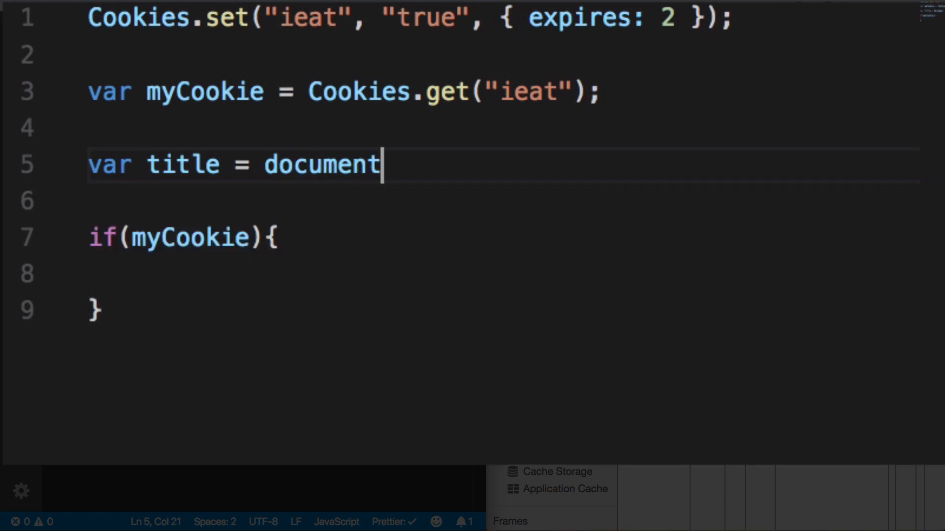
{"action": "type", "text": ".queryS"}
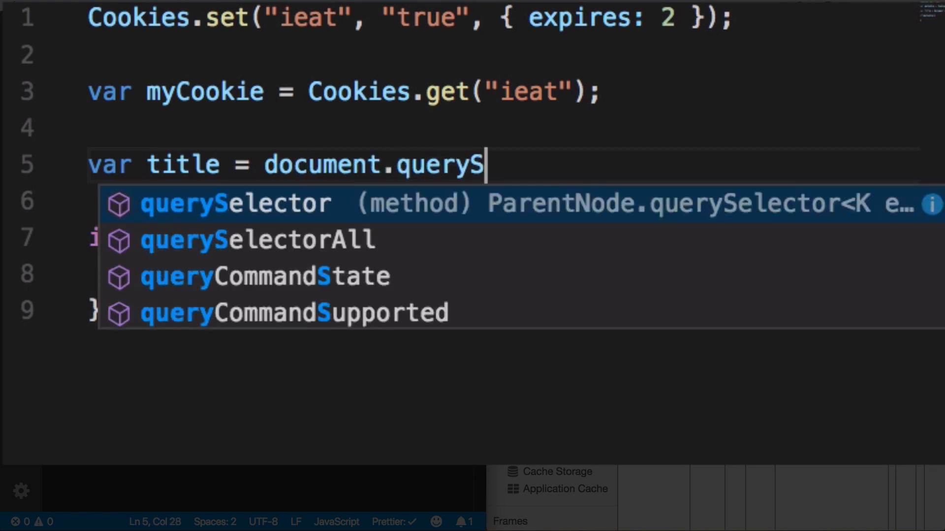
{"action": "type", "text": "elector();"}
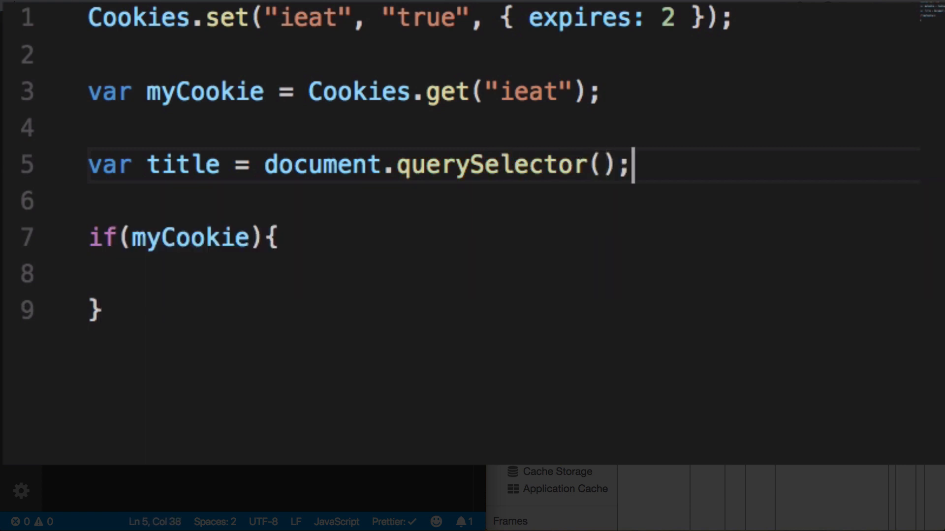
{"action": "type", "text": "'"}
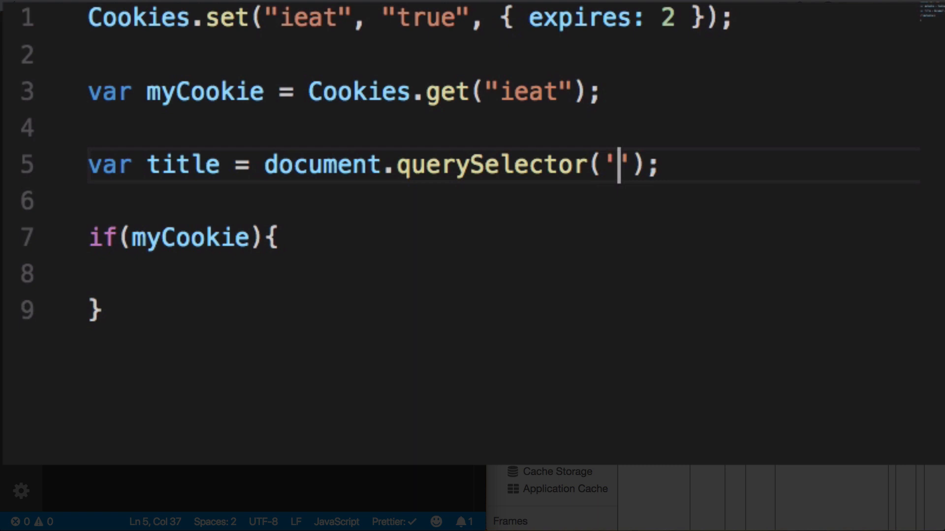
{"action": "type", "text": "h1"}
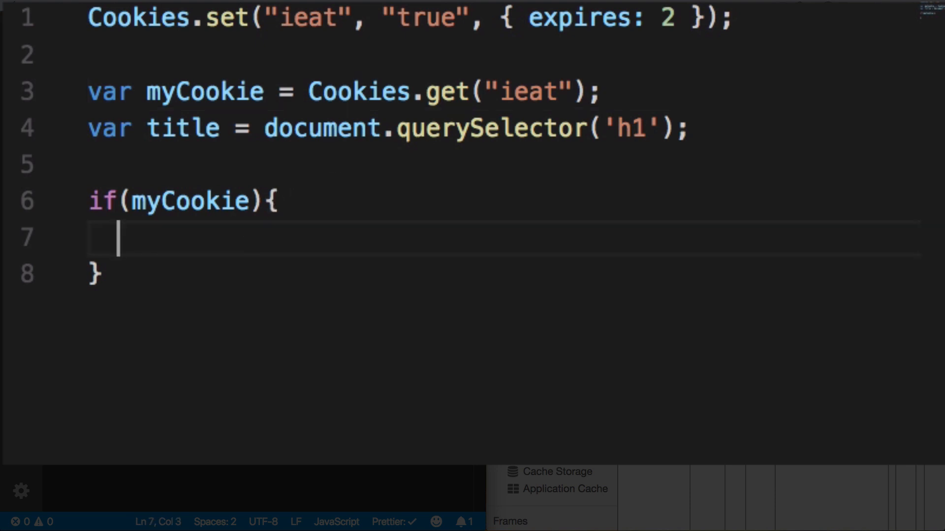
- Write title.classList.add('cookie'); inside the if (myCookie) block
{"action": "type", "text": "title."}
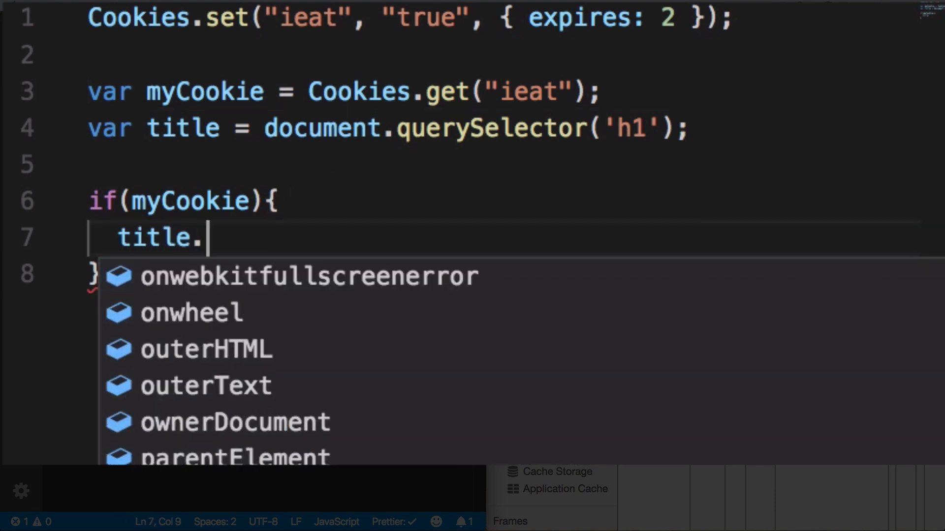
{"action": "type", "text": "class"}
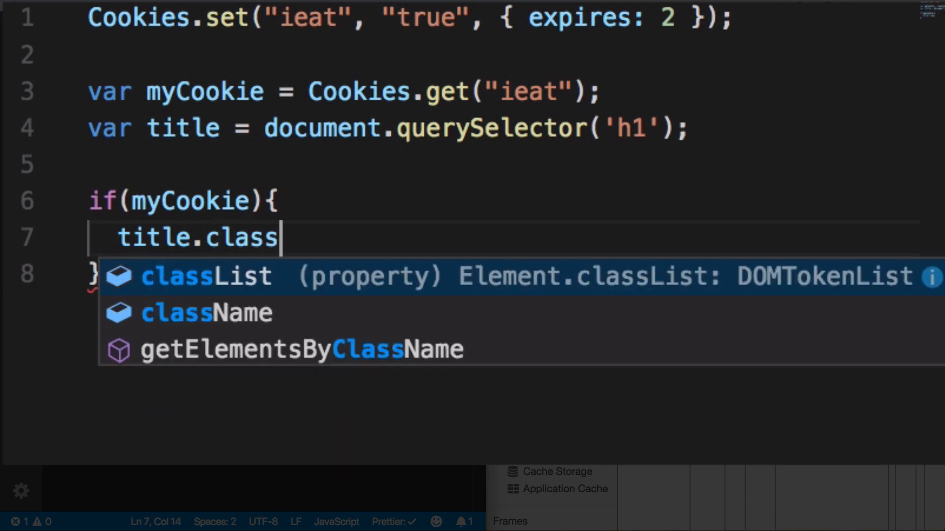
{"action": "type", "text": "List."}
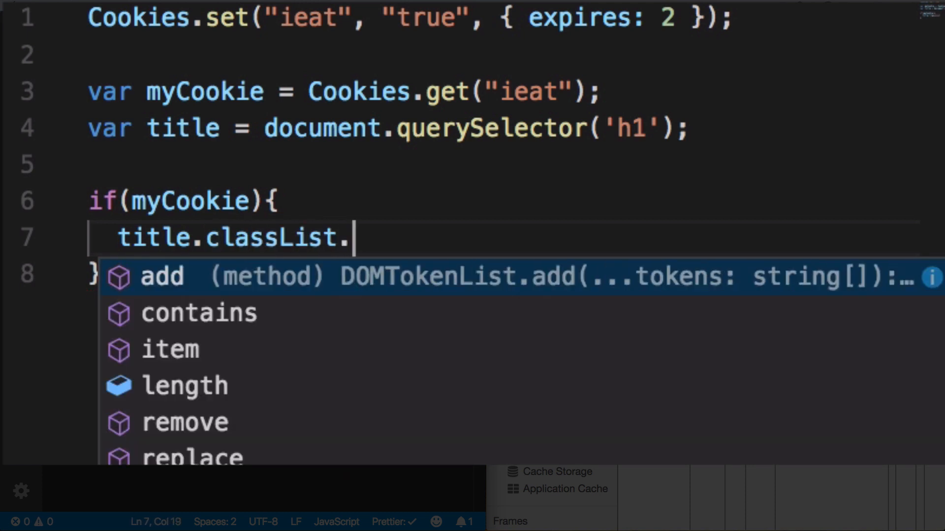
{"action": "type", "text": "add('');"}
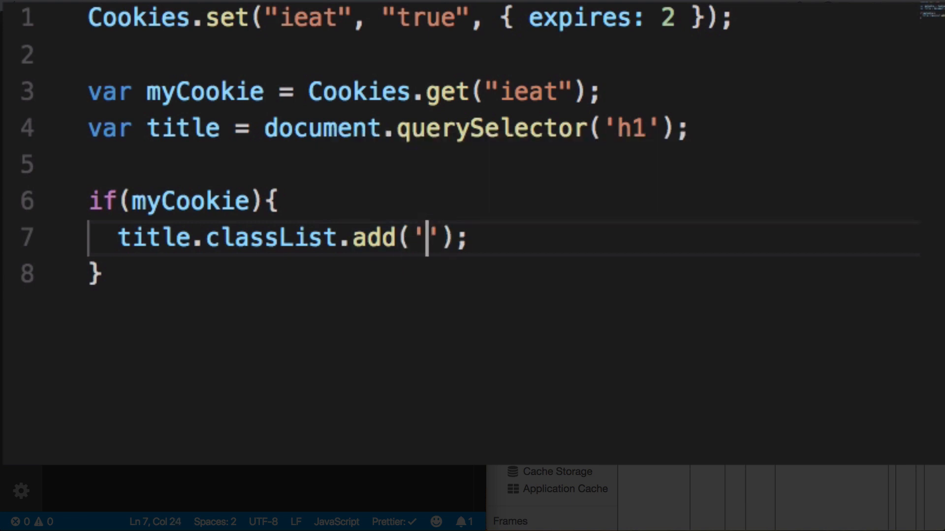
{"action": "type", "text": "cookie"}
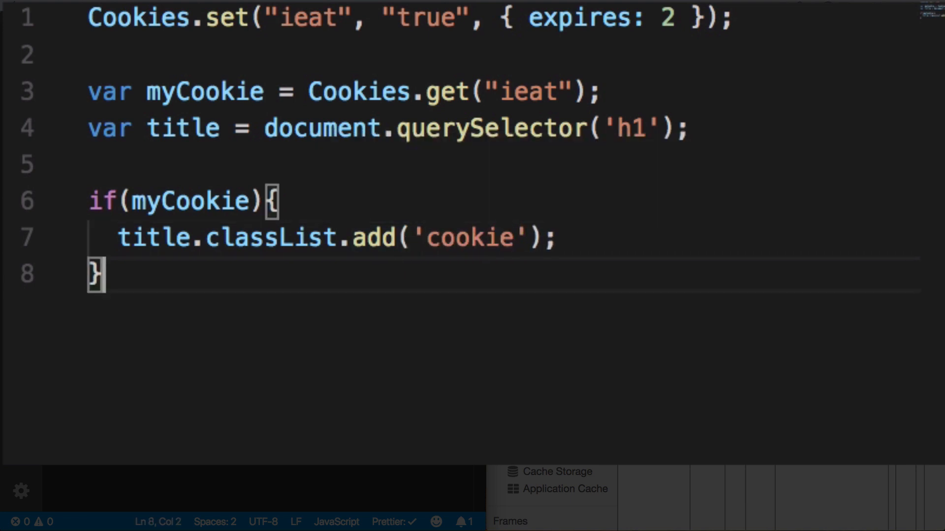
{"action": "left_click", "coordinate": [160, 201]}
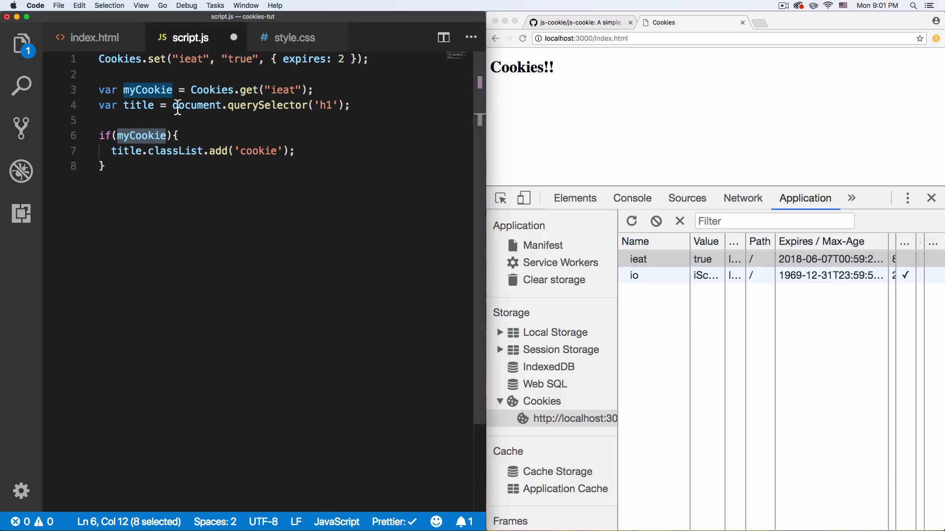
- Check the ieat cookie in Chrome DevTools after the reload, then return to script.js
{"action": "left_click", "coordinate": [193, 150]}
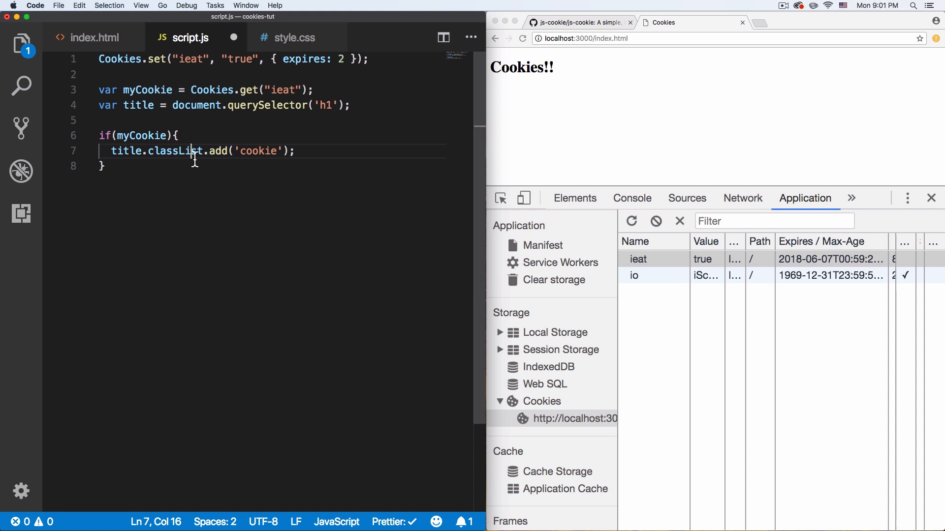
{"action": "left_click", "coordinate": [638, 259]}
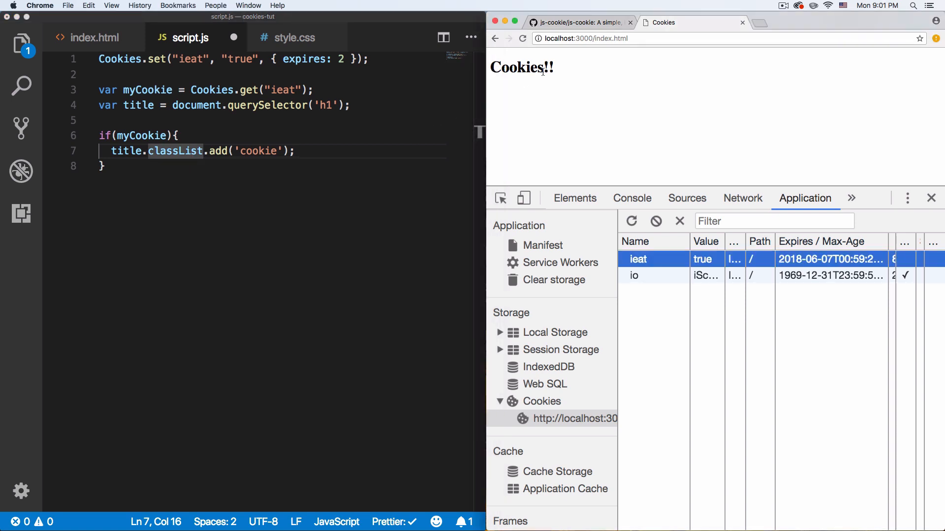
{"action": "left_click", "coordinate": [182, 167]}
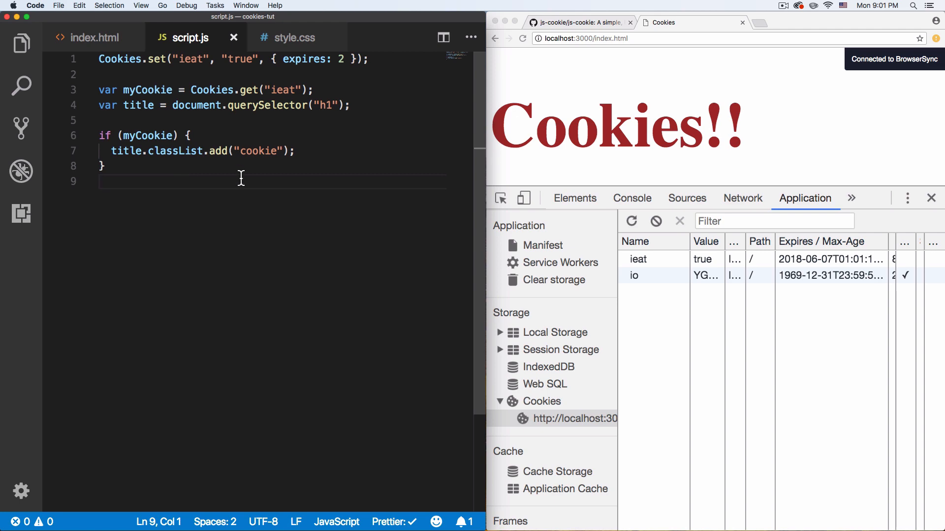
{"action": "left_click", "coordinate": [104, 166]}
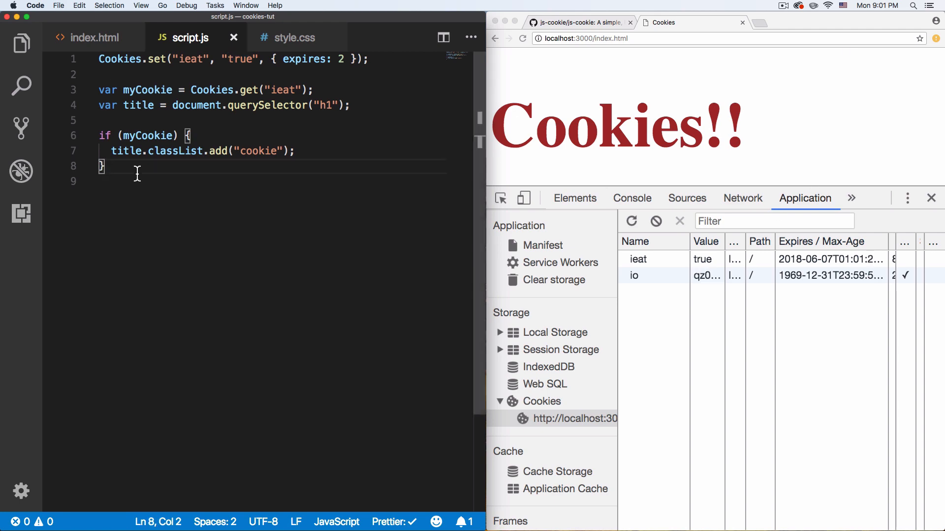
- Add if (myCookie == "false") { title.classList.remove("cookie"); } below the first if
{"action": "type", "text": "if"}
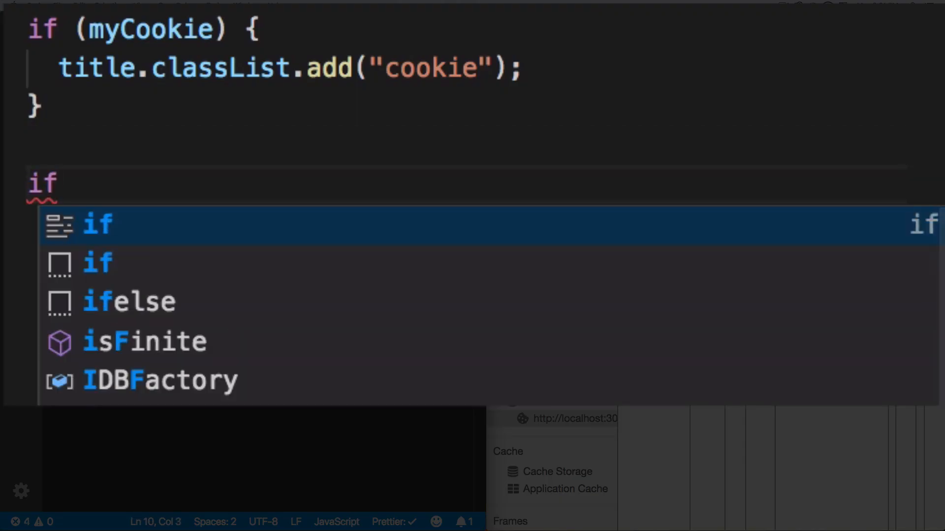
{"action": "type", "text": "(myCookie = '"}
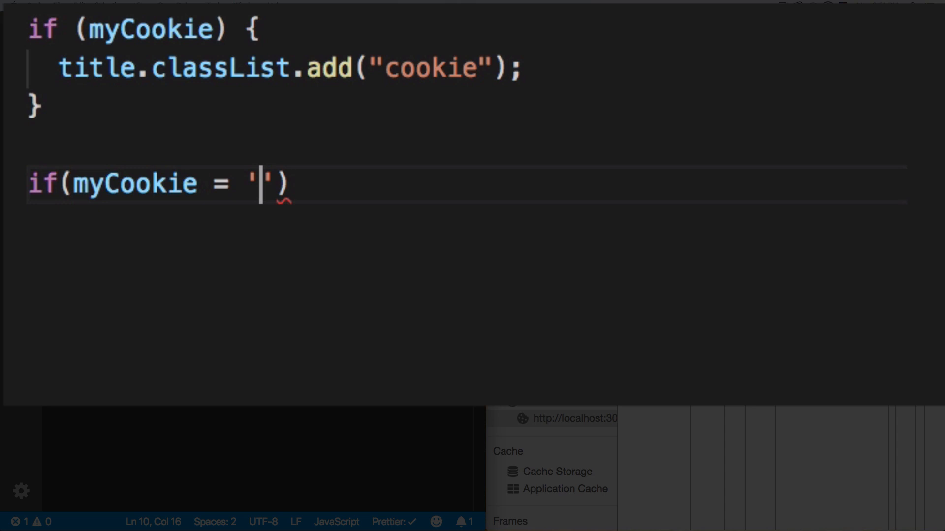
{"action": "type", "text": "fa"}
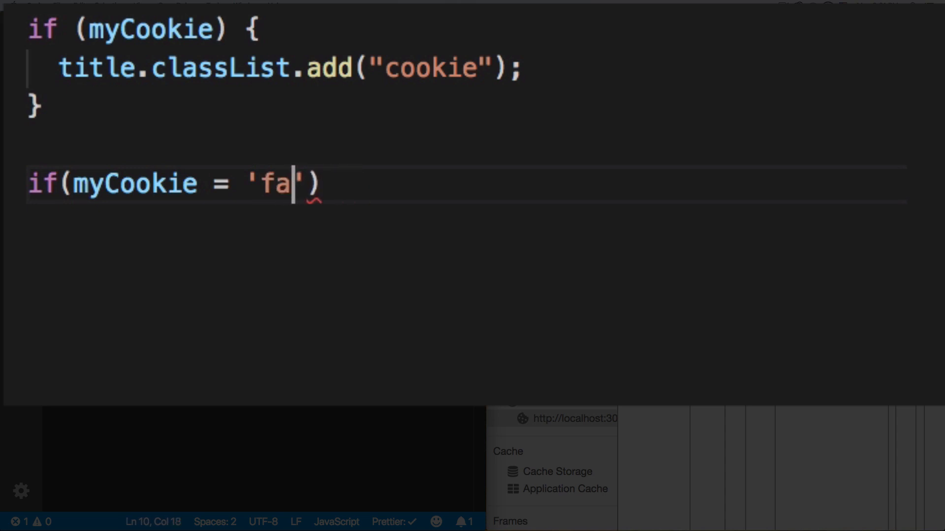
{"action": "type", "text": "lse"}
{"action": "type", "text": "t"}
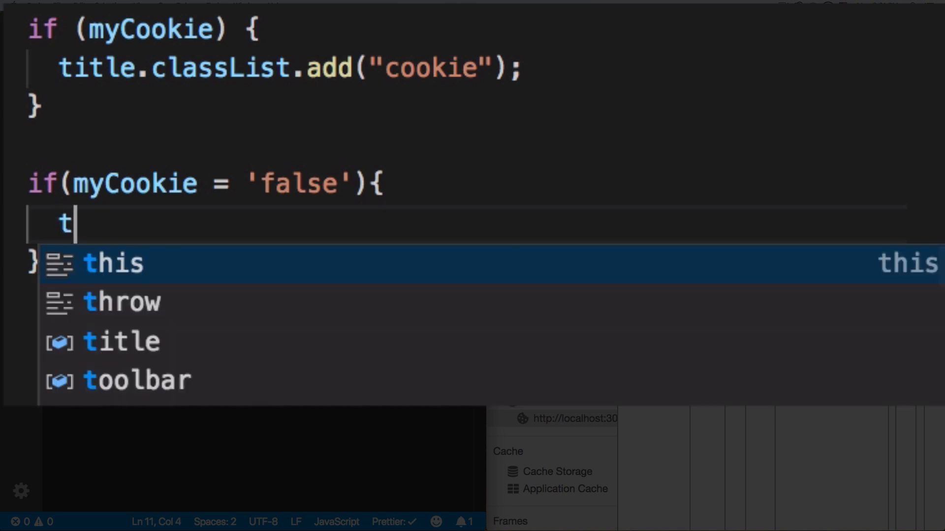
{"action": "type", "text": "itle.classList.add(\"cookie\");"}
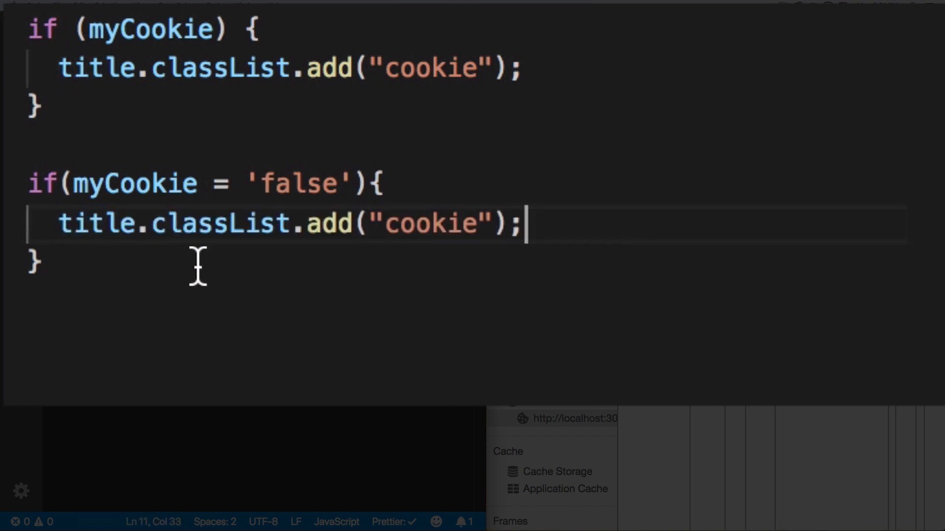
{"action": "type", "text": "remo"}
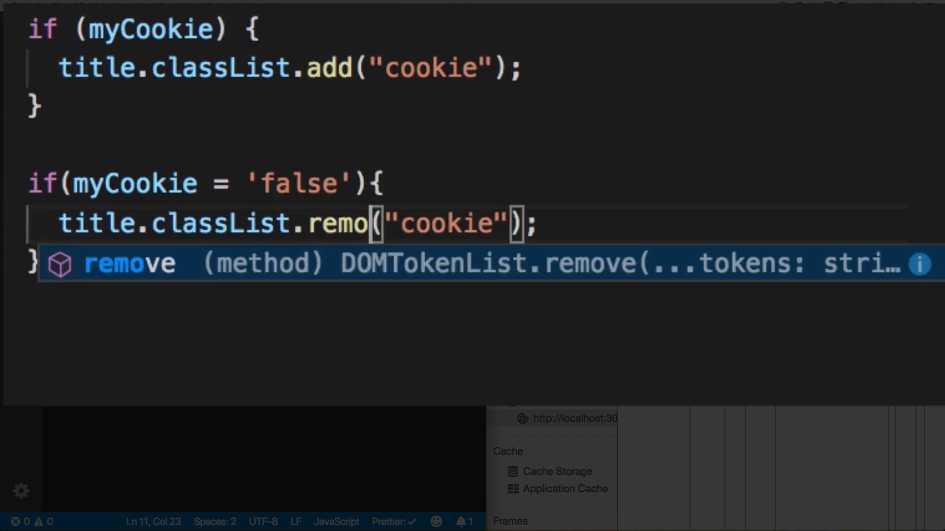
{"action": "key", "text": "Tab"}
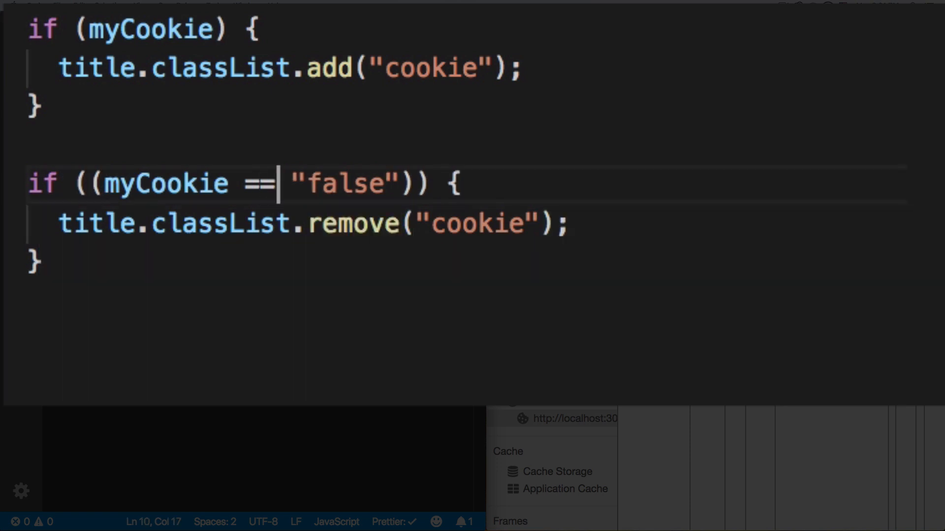
{"action": "key", "text": "Backspace"}
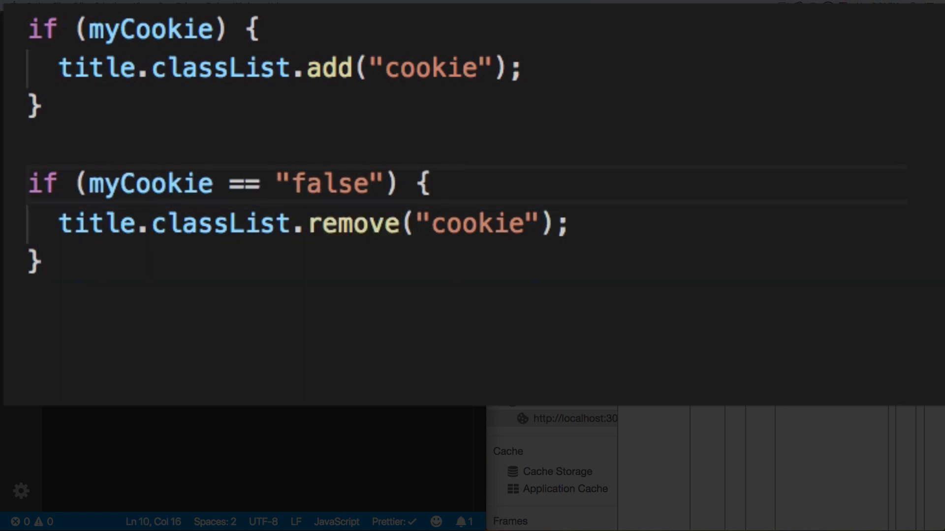
- Toggle the ieat cookie value between false and true and verify it in DevTools
{"action": "scroll", "scroll_direction": "up", "scroll_amount": 3}
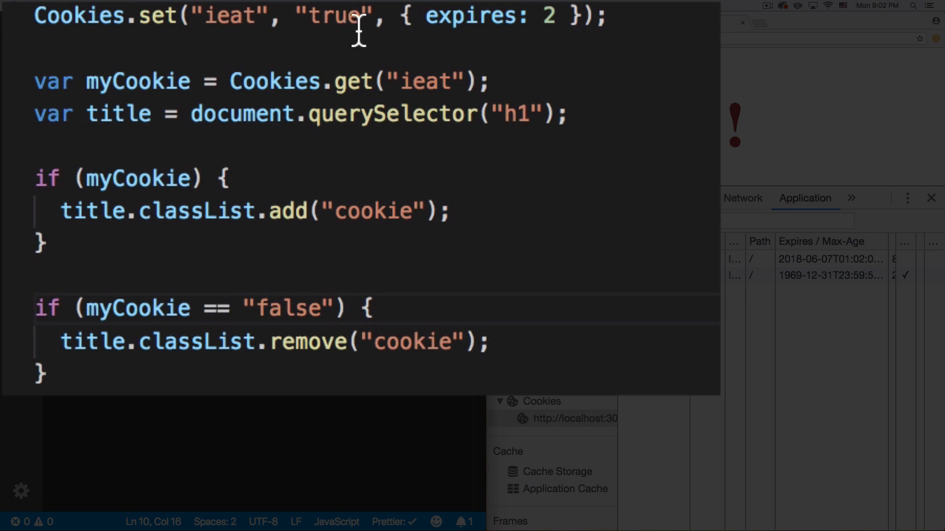
{"action": "type", "text": "fals"}
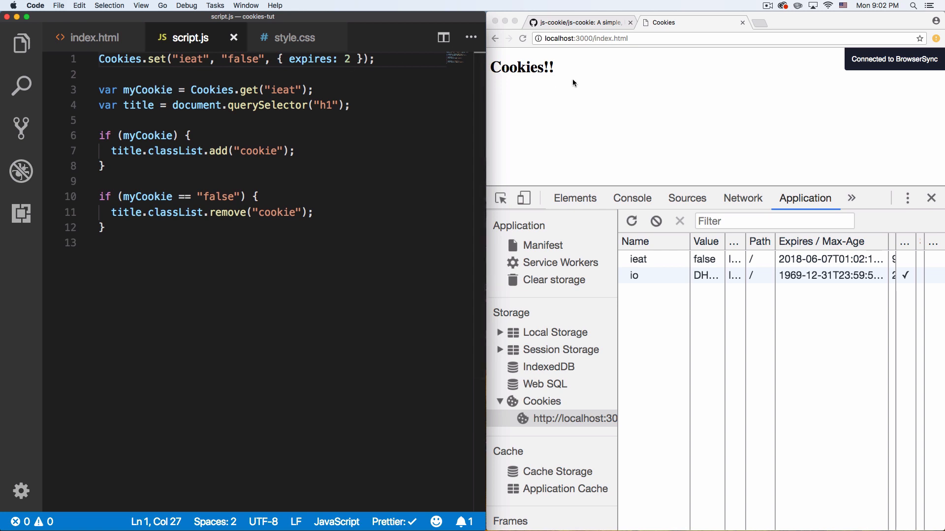
{"action": "double_click", "coordinate": [242, 59]}
{"action": "type", "text": "tru"}
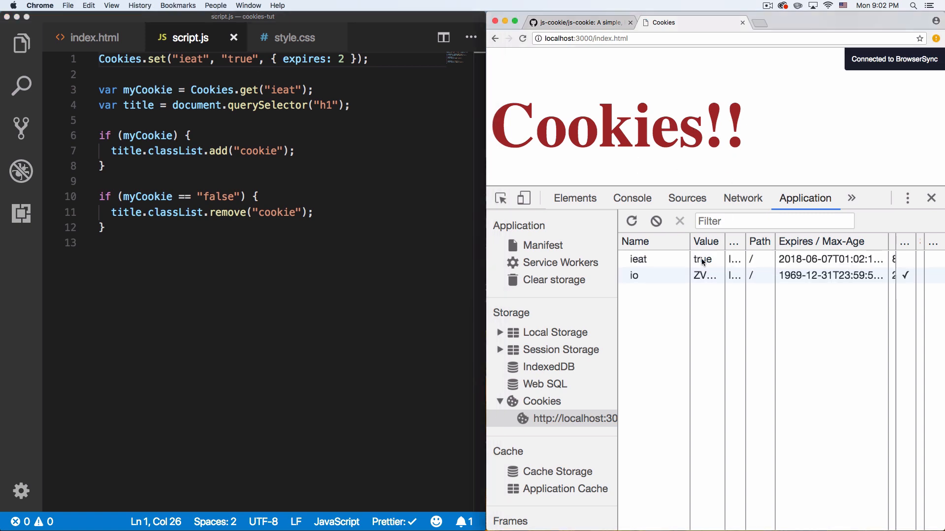
{"action": "left_click", "coordinate": [638, 259]}
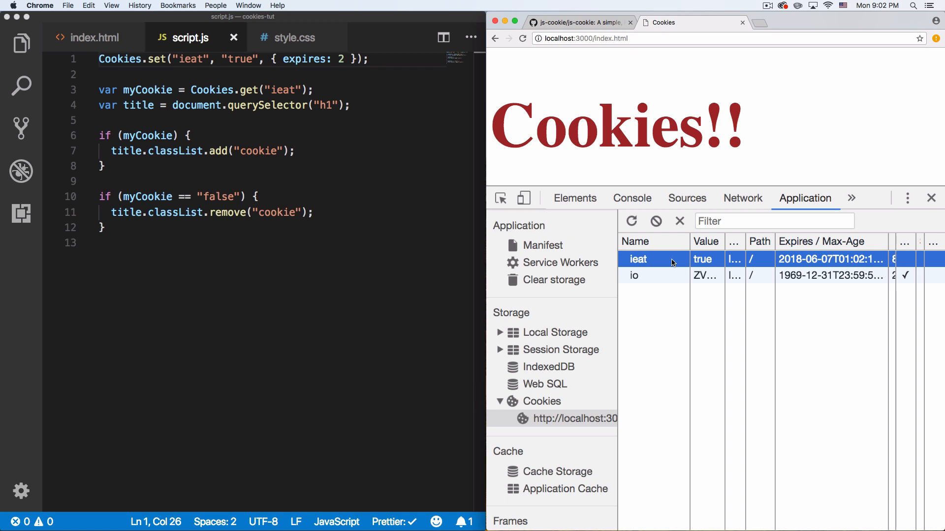
{"action": "mouse_move", "coordinate": [699, 264]}
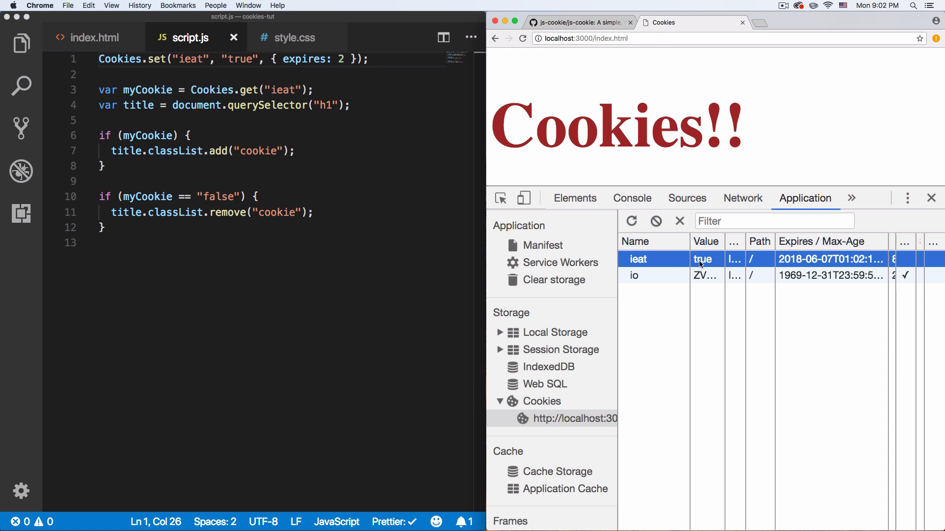